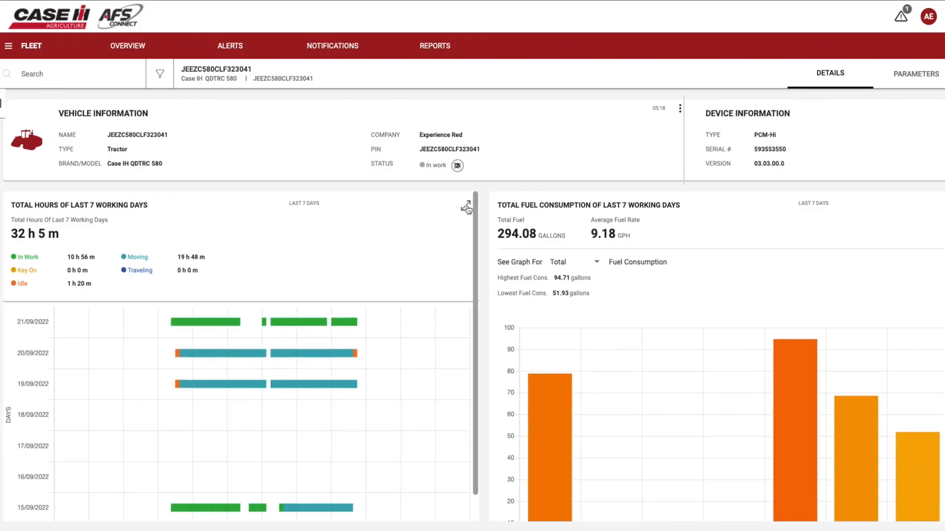
# Enlarge and close the Total Fuel Consumption chart, then view the generated report files list.
pyautogui.click(465, 206)
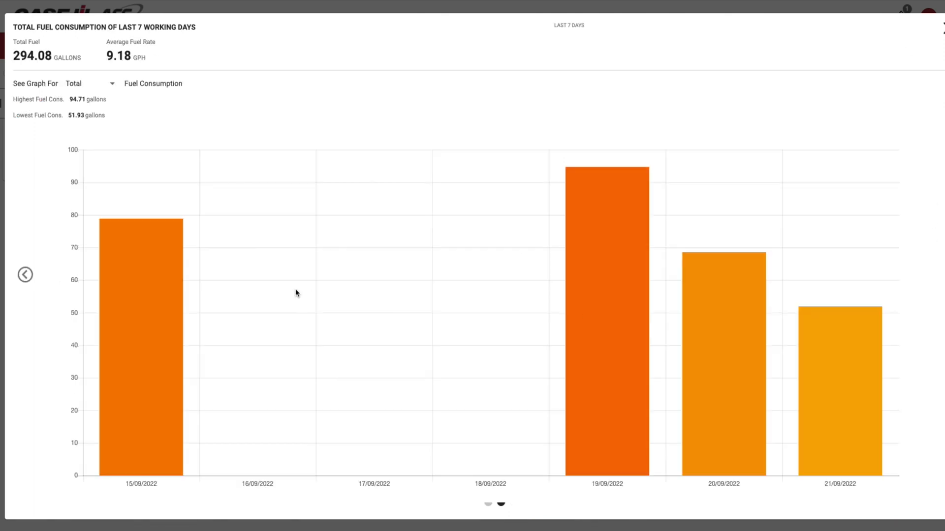
pyautogui.click(455, 46)
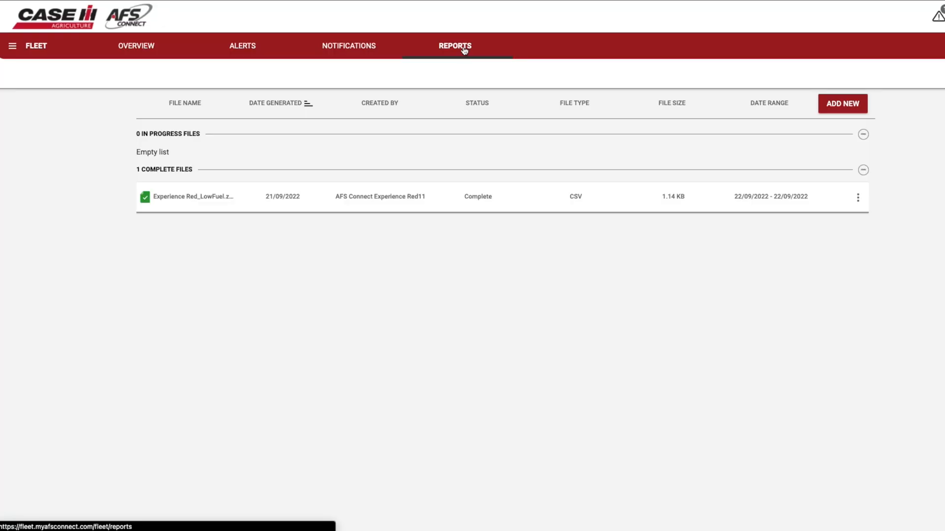
pyautogui.click(841, 103)
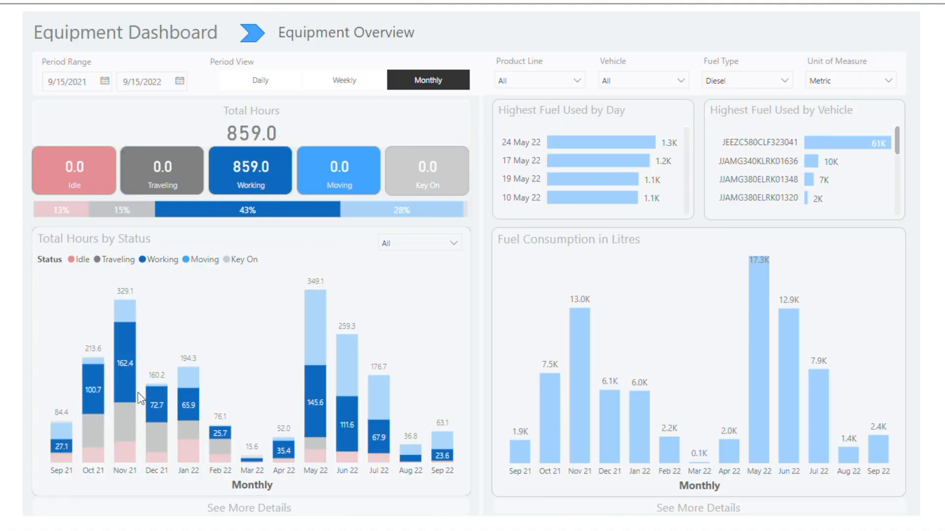
pyautogui.moveTo(410, 454)
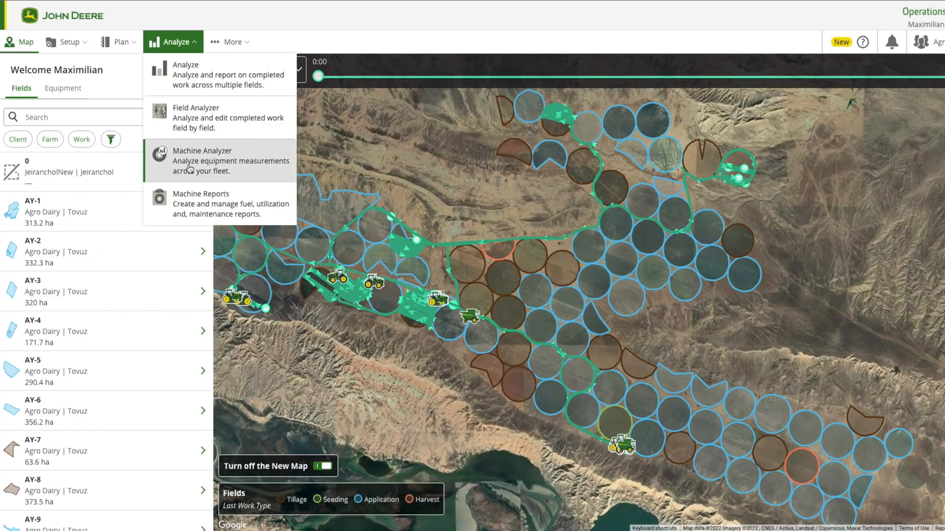
# Open Machine Analyzer and switch it from Fuel Usage to Overall Utilization.
pyautogui.click(203, 161)
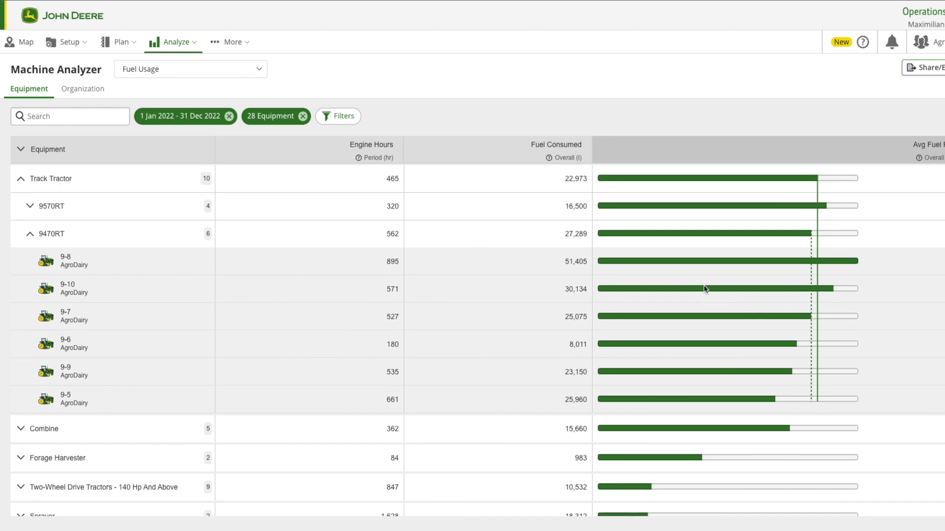
pyautogui.click(190, 69)
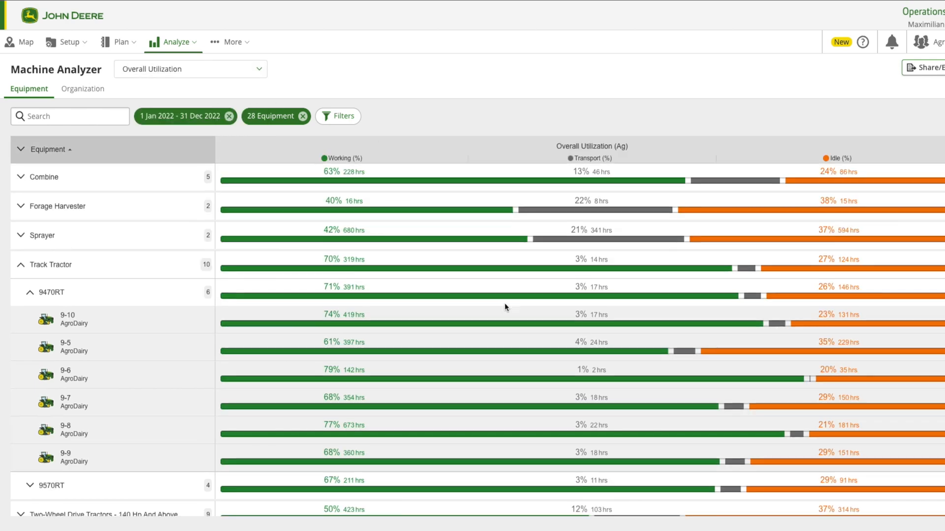
pyautogui.click(190, 69)
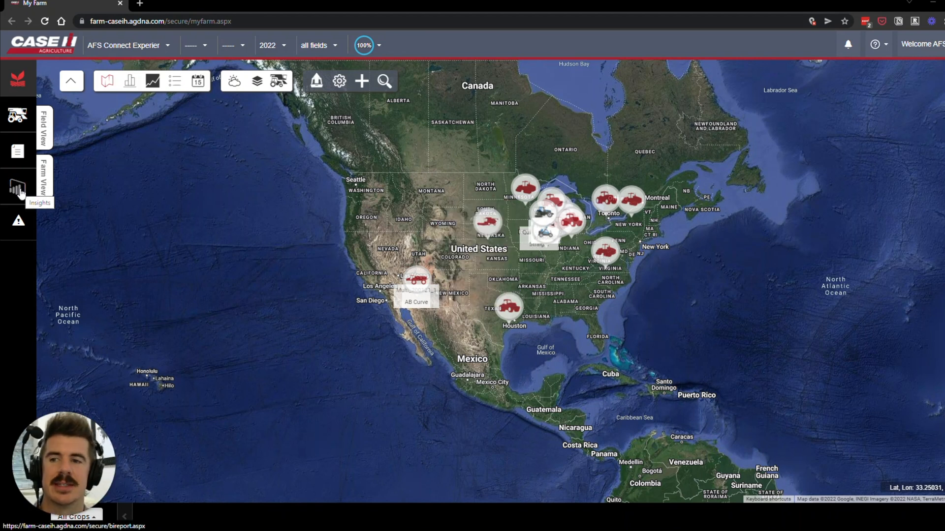
# Load the Power BI Equipment Dashboard from the Insights sidebar icon.
pyautogui.click(18, 190)
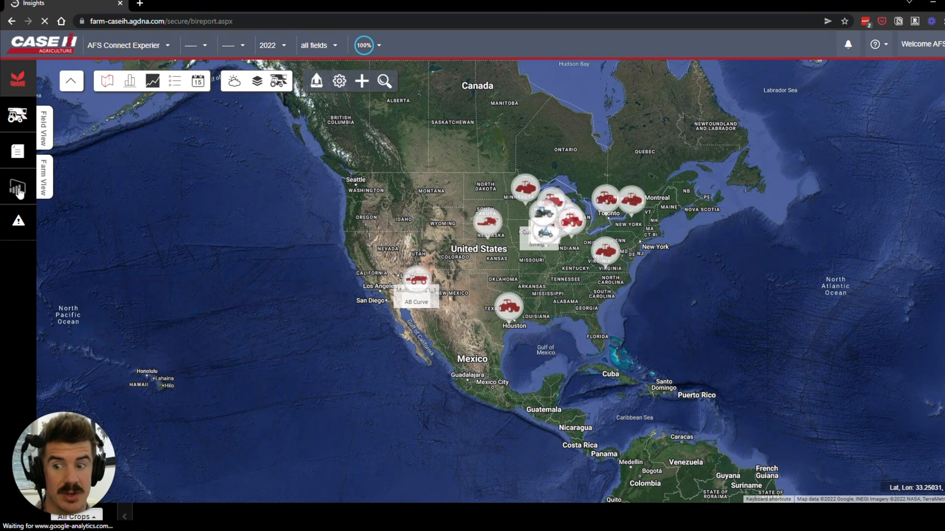
pyautogui.click(17, 187)
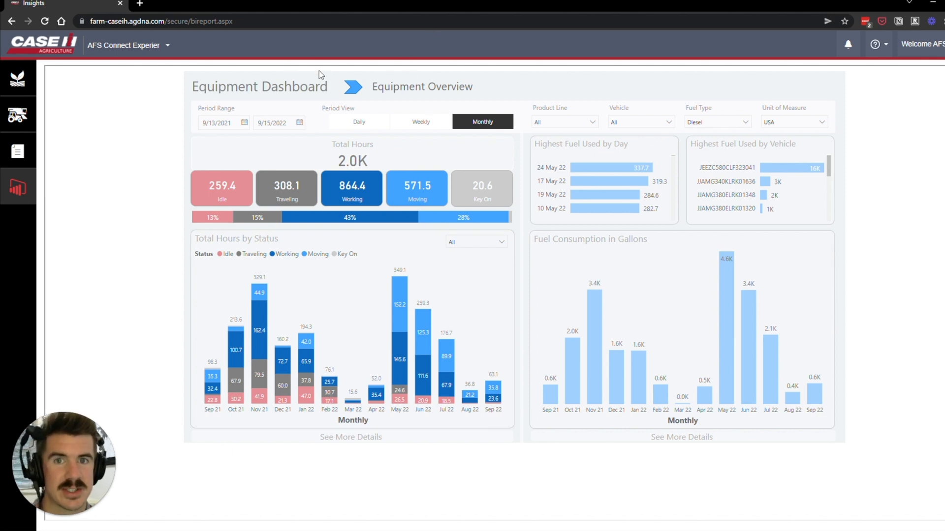
pyautogui.moveTo(938, 131)
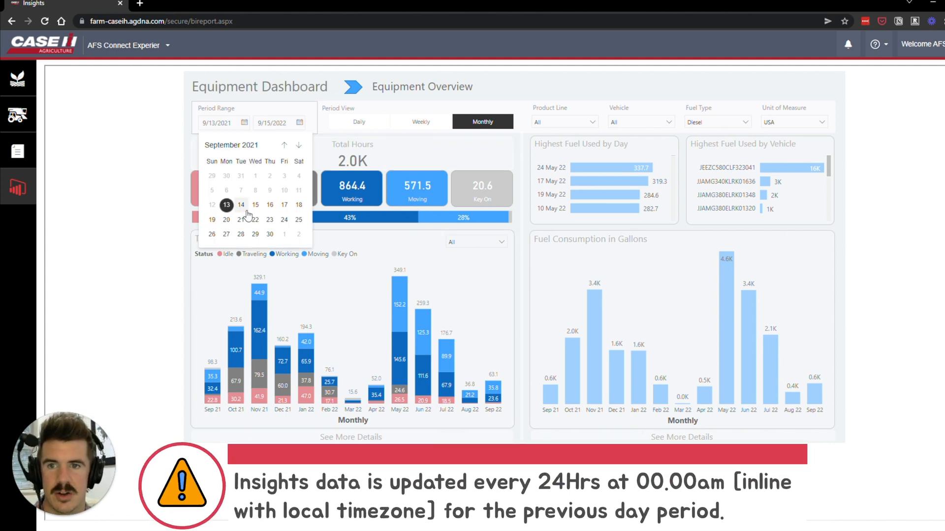
# Start the period on 15 Sep 2021 and cycle Weekly and Daily back to Monthly view.
pyautogui.click(255, 205)
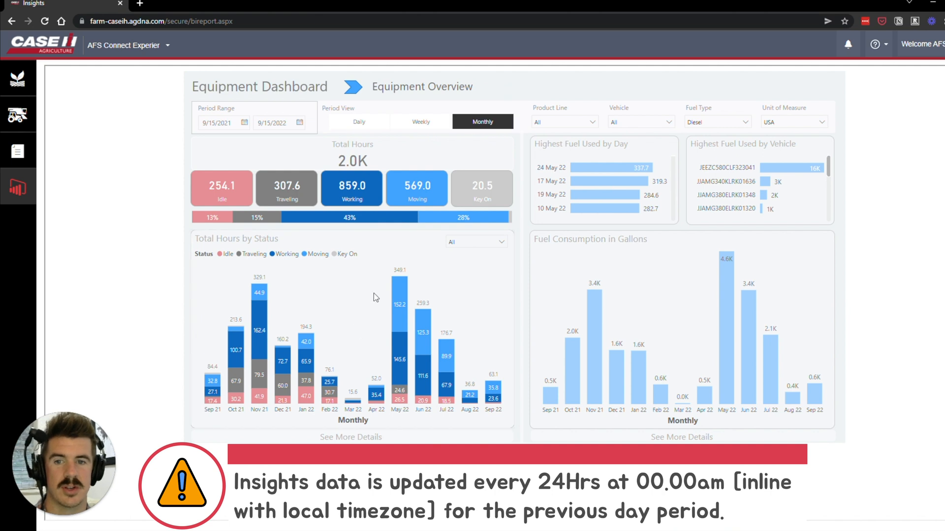
pyautogui.moveTo(570, 298)
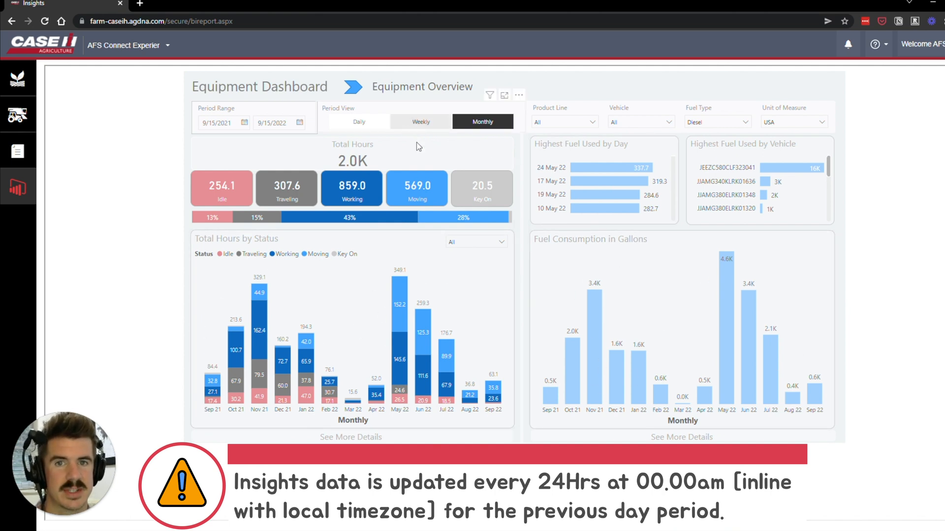
pyautogui.click(420, 121)
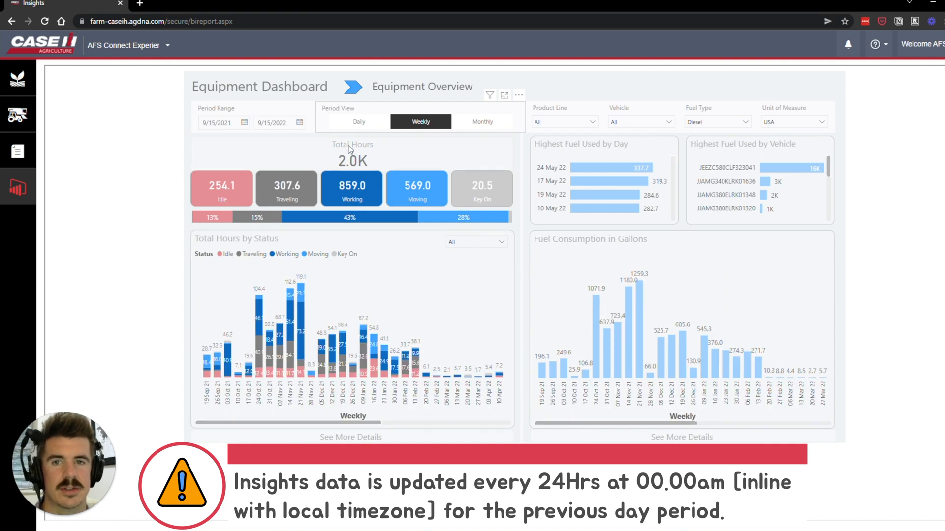
pyautogui.click(358, 121)
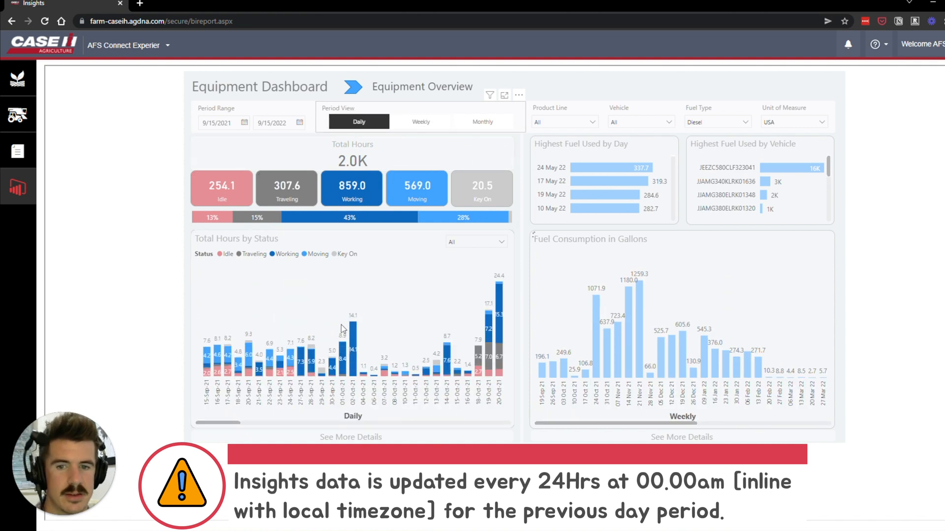
pyautogui.click(482, 122)
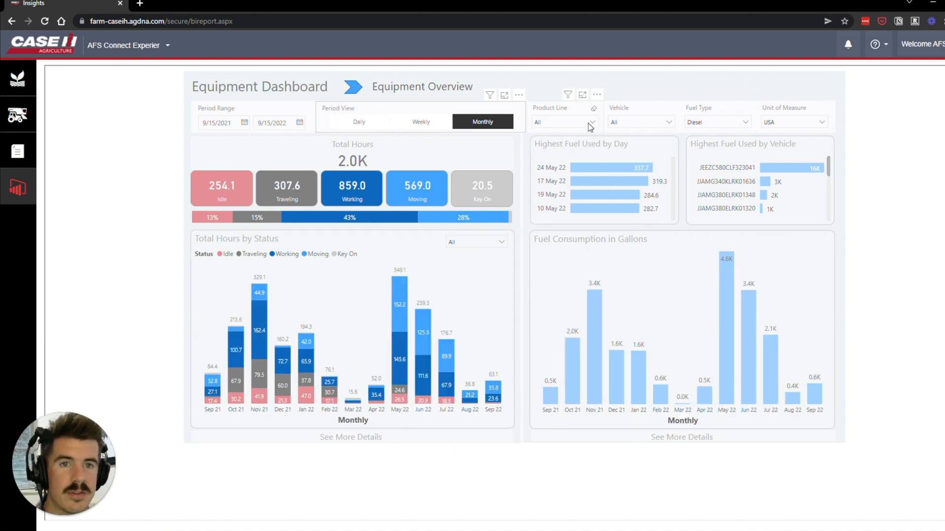
# Review the Product Line, Vehicle, Fuel Type and Unit of Measure filter options.
pyautogui.click(590, 122)
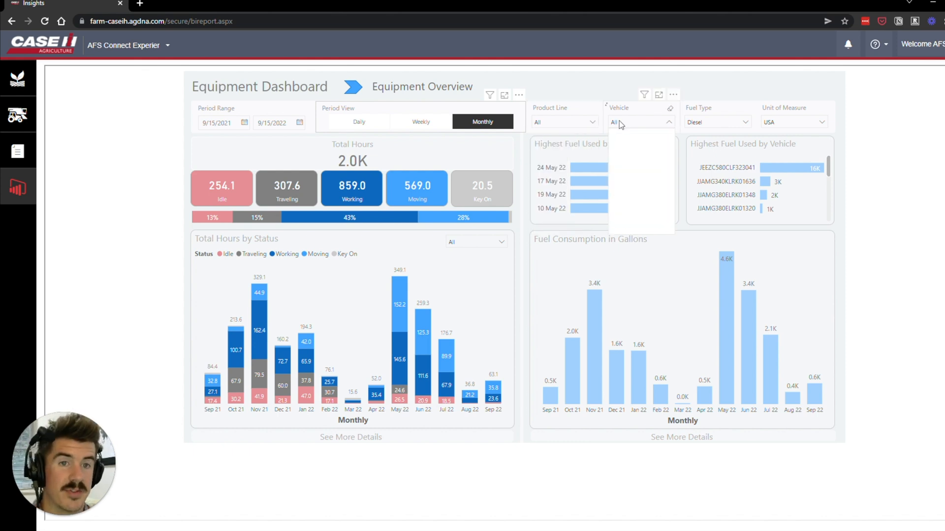
pyautogui.click(669, 122)
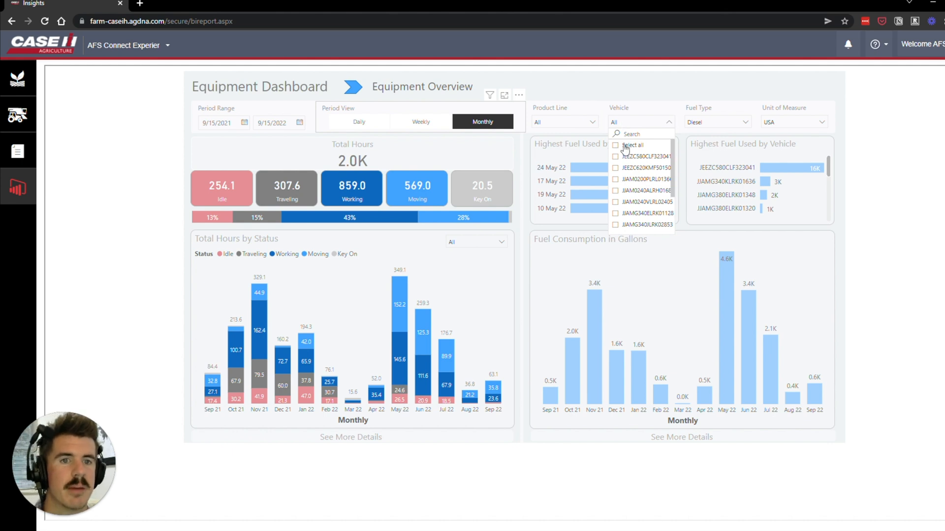
pyautogui.moveTo(620, 150)
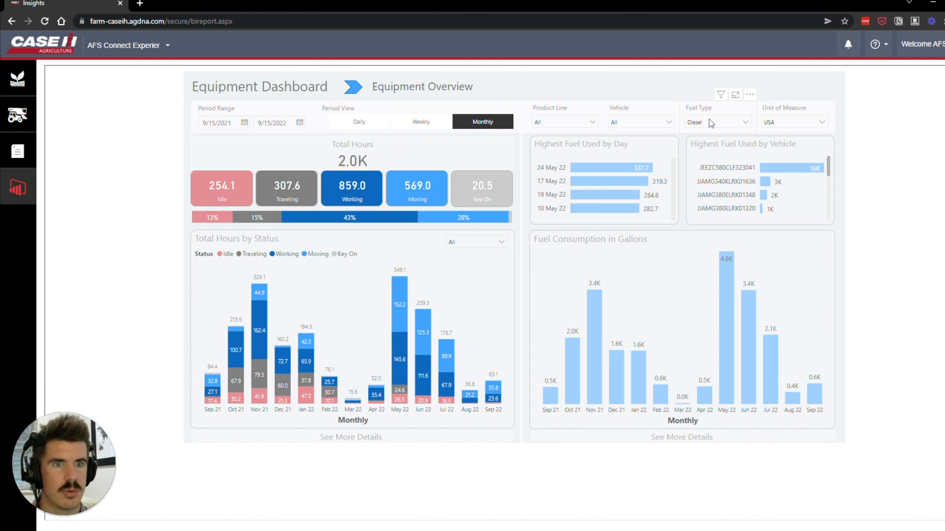
pyautogui.click(717, 122)
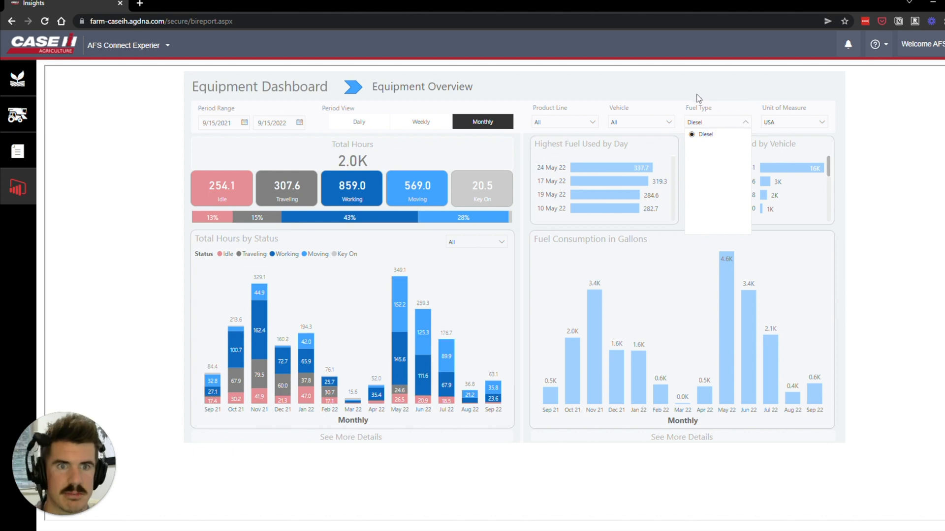
pyautogui.click(704, 135)
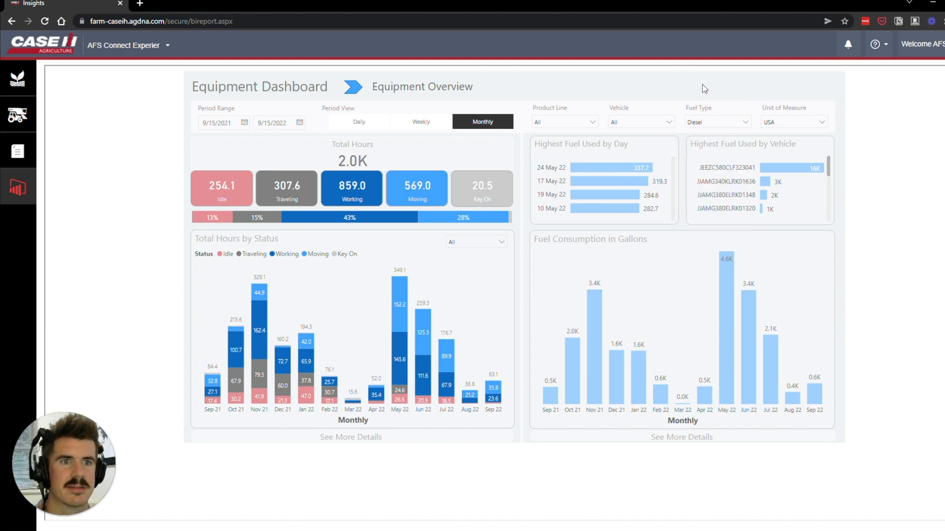
pyautogui.click(793, 122)
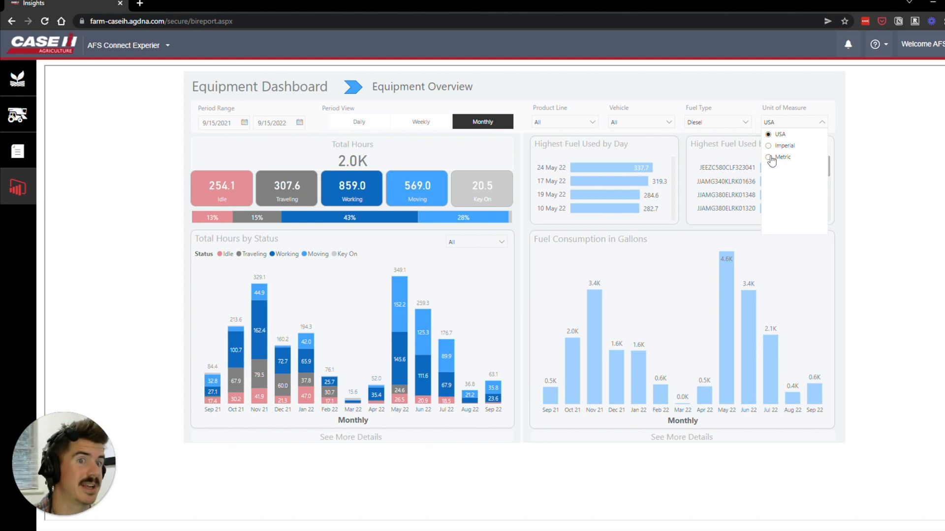
# Select Metric units so fuel consumption shows in litres.
pyautogui.click(783, 157)
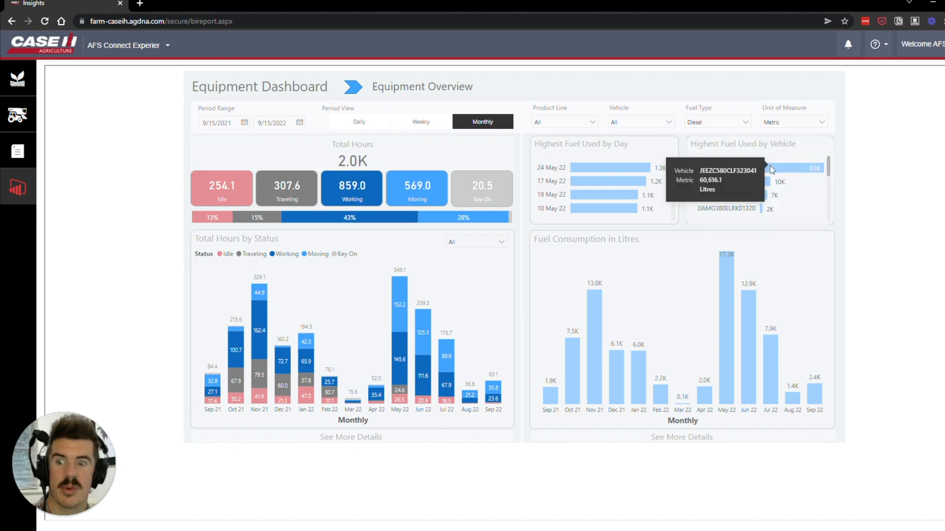
pyautogui.moveTo(324, 272)
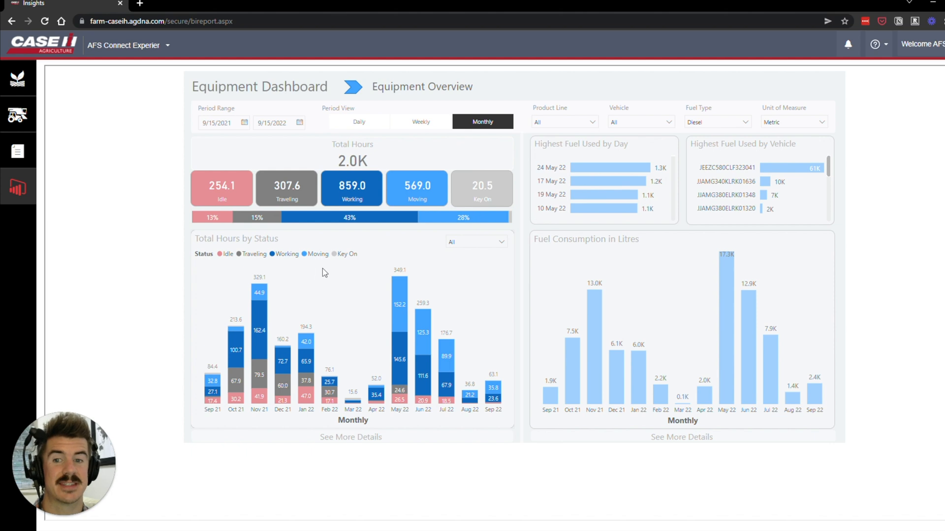
pyautogui.moveTo(529, 342)
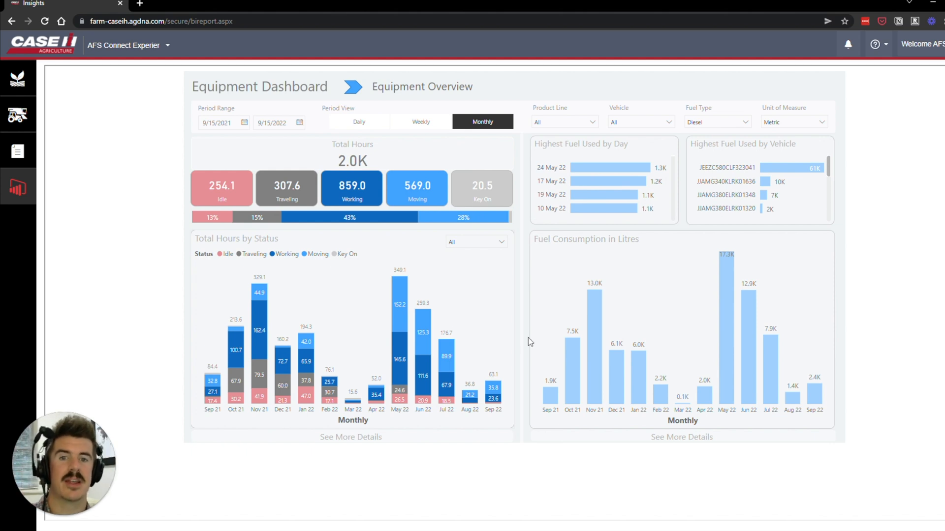
pyautogui.moveTo(727, 283)
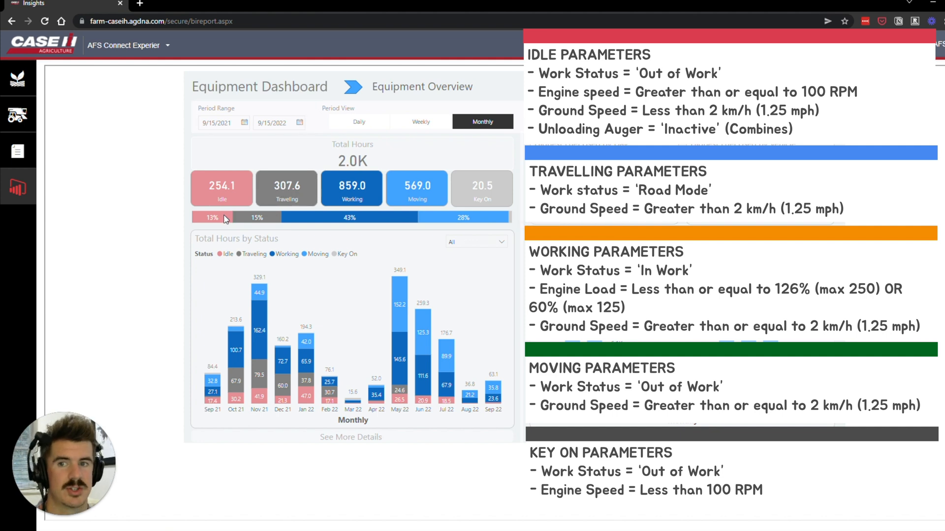
pyautogui.moveTo(273, 301)
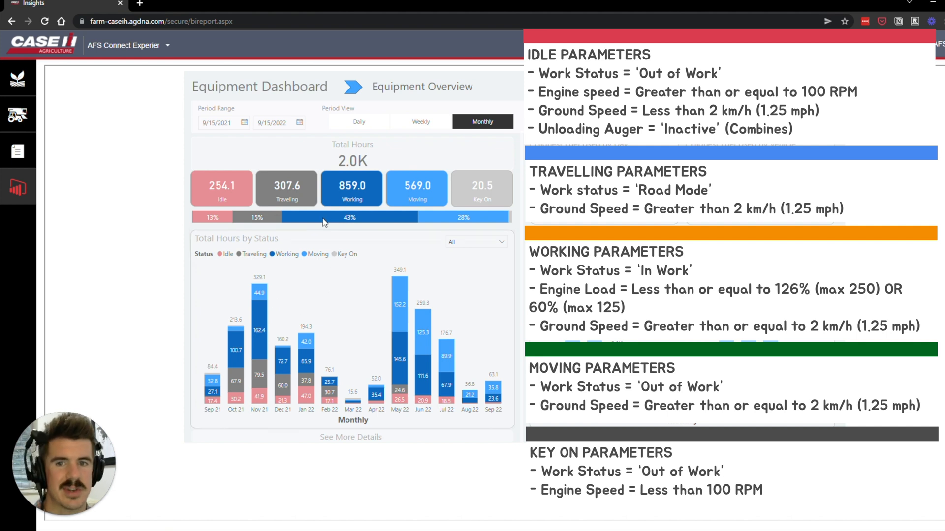
pyautogui.click(352, 188)
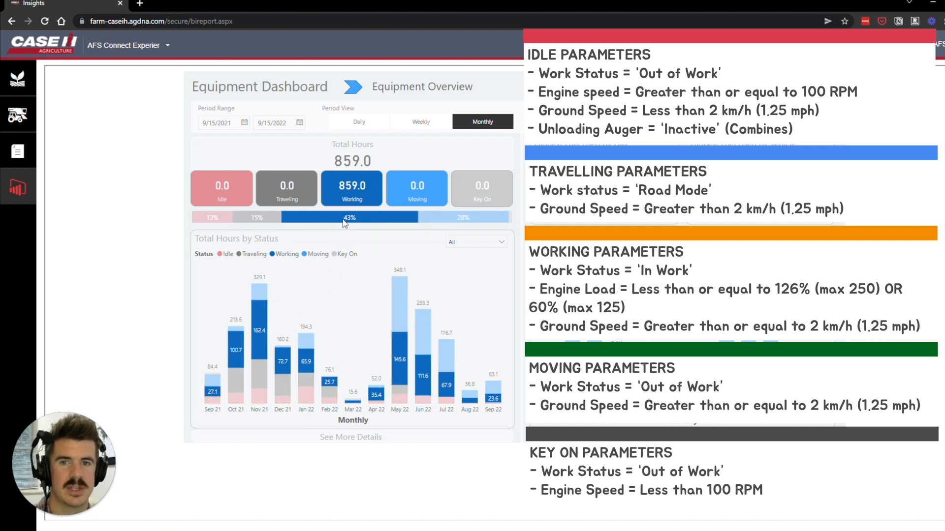
pyautogui.moveTo(353, 368)
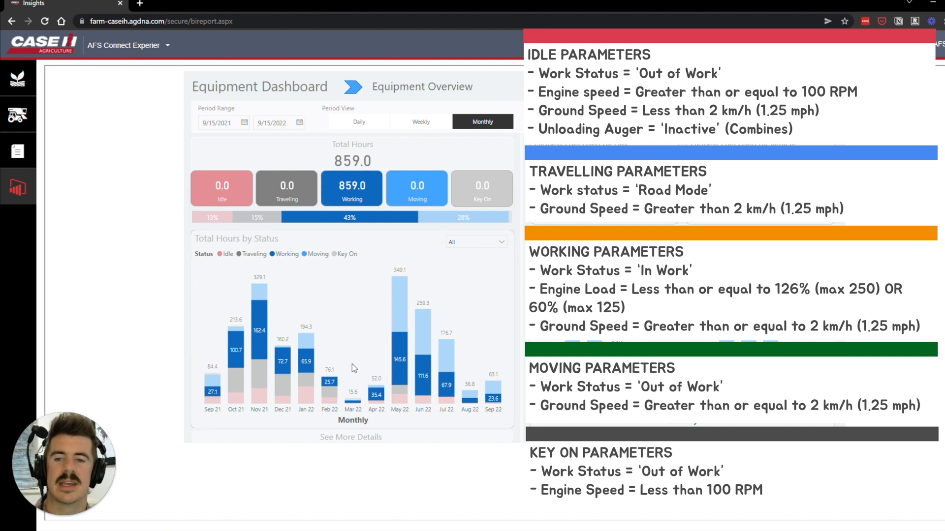
pyautogui.moveTo(265, 363)
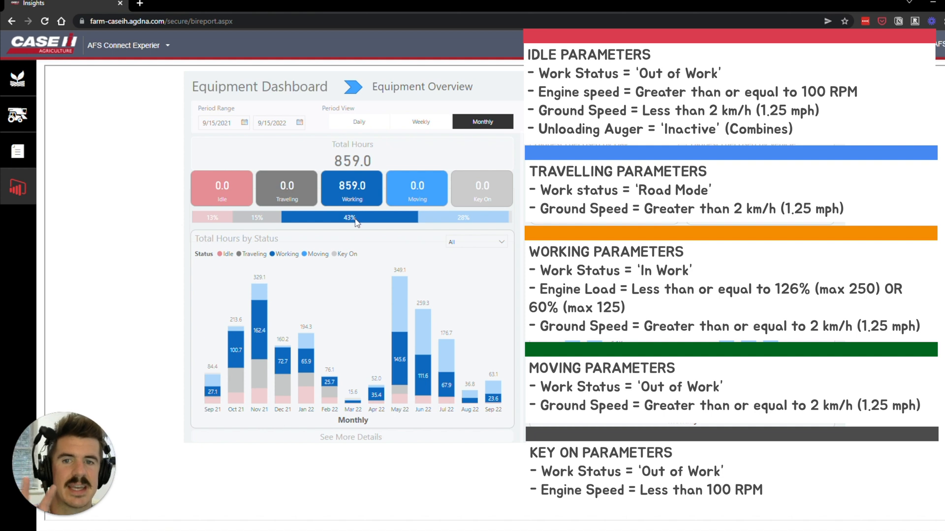
pyautogui.moveTo(352, 217)
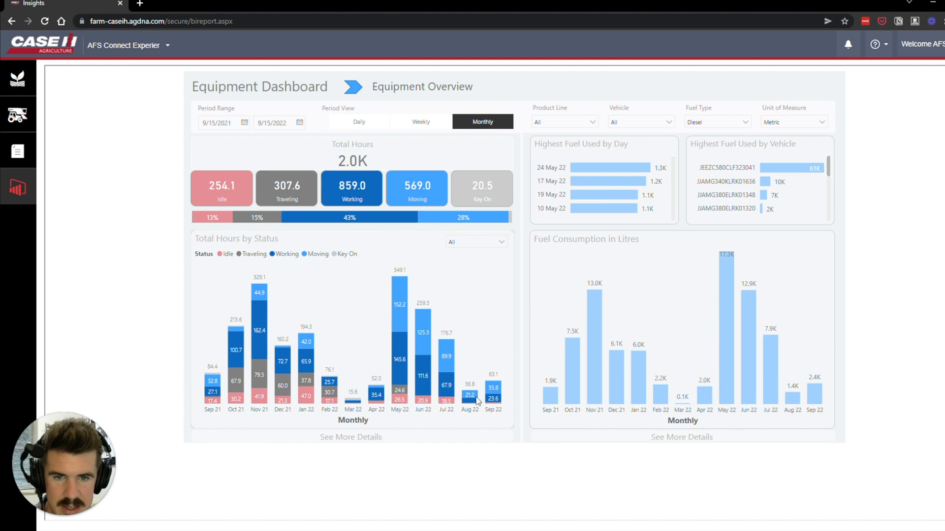
pyautogui.moveTo(470, 396)
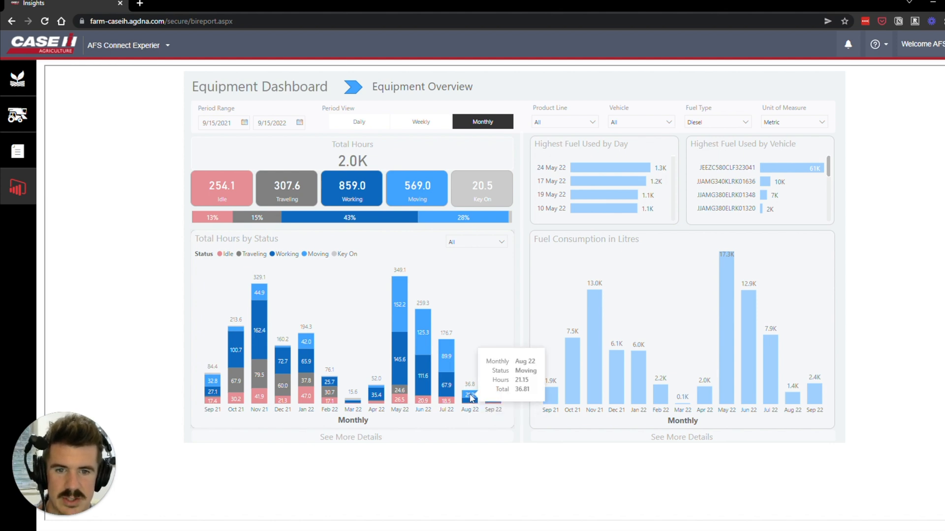
pyautogui.click(468, 391)
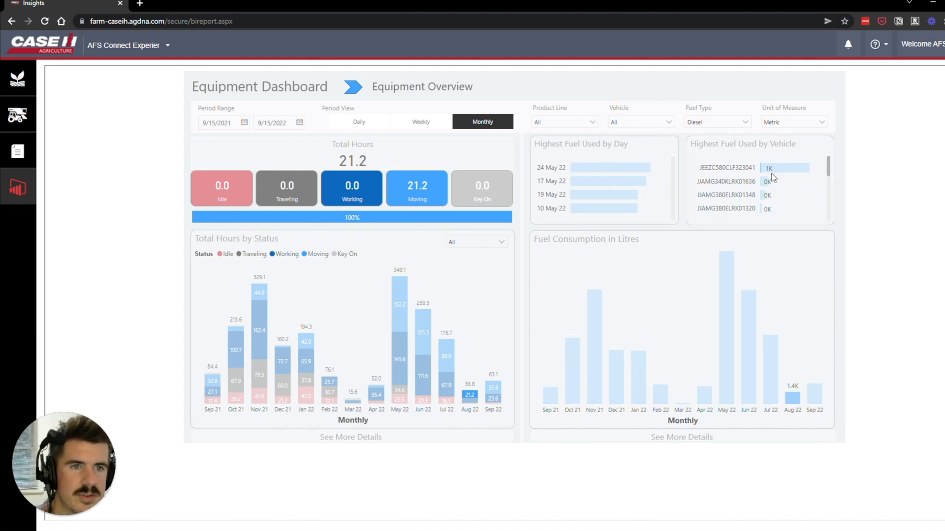
pyautogui.moveTo(718, 173)
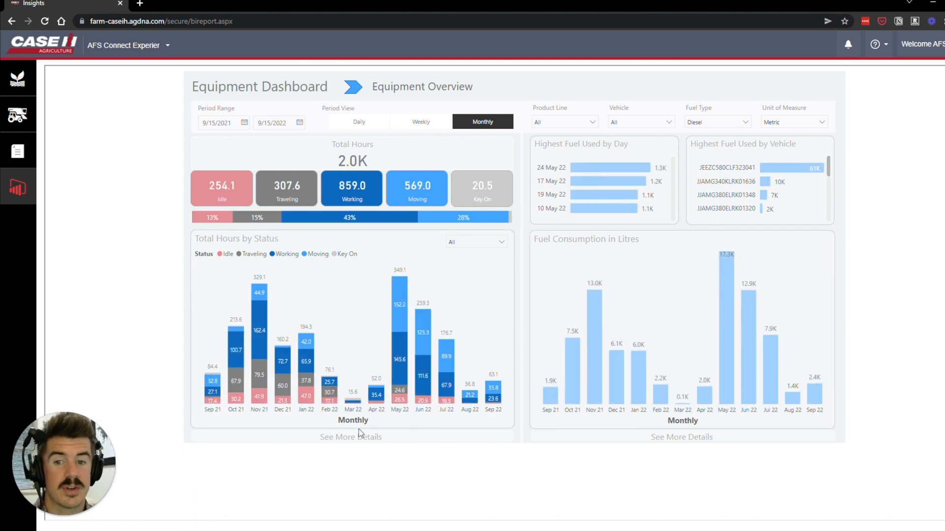
pyautogui.moveTo(350, 437)
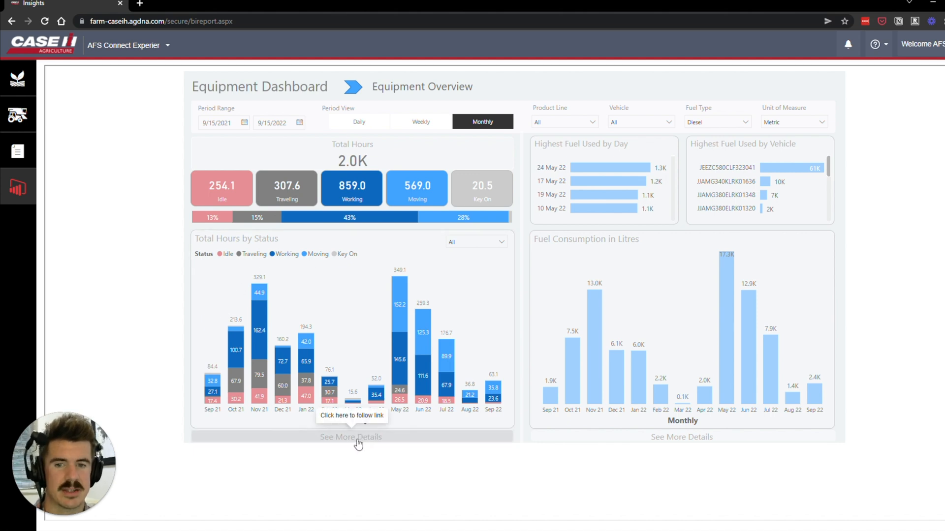
# Open the hours-by-status details, expand Nov 21 and cross-filter to one machine.
pyautogui.click(351, 437)
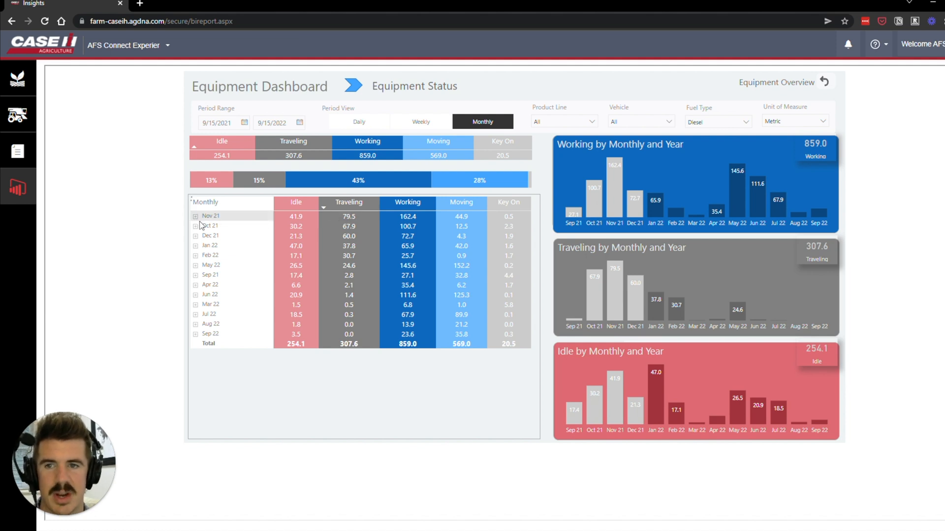
pyautogui.click(195, 215)
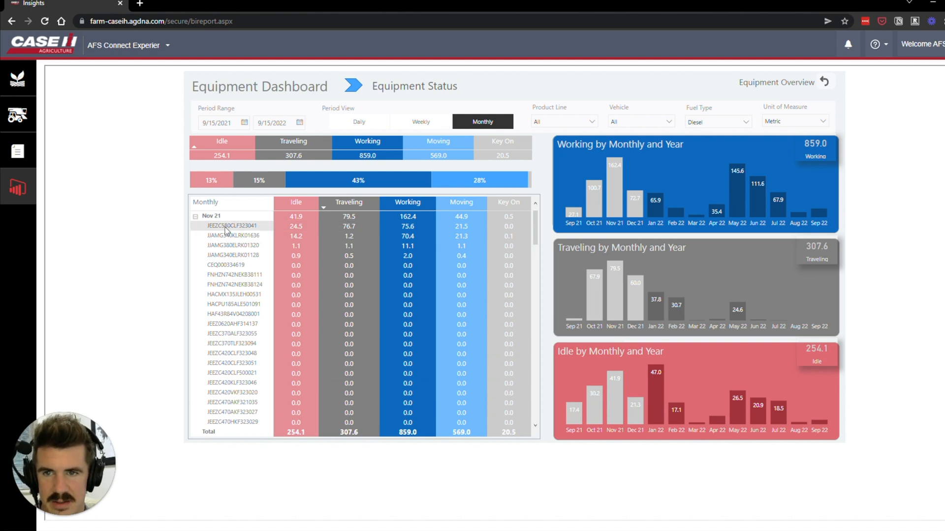
pyautogui.moveTo(231, 230)
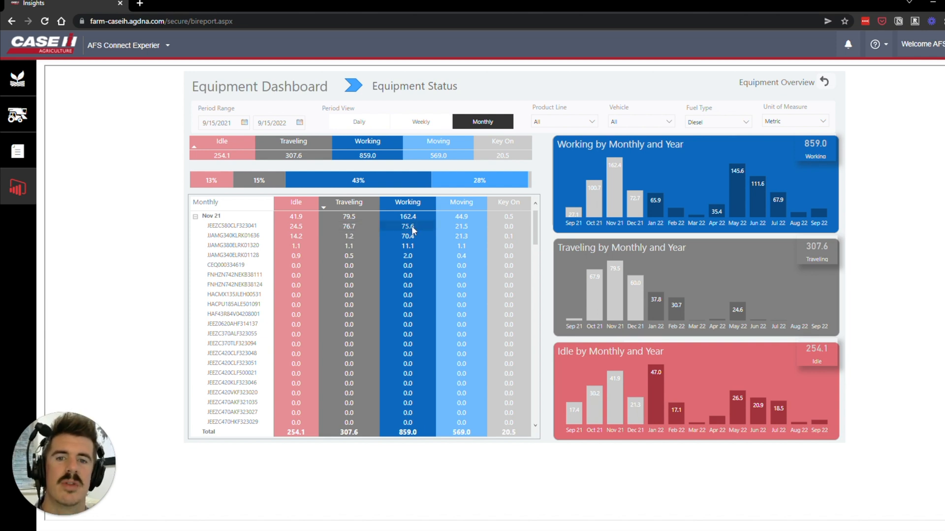
pyautogui.moveTo(412, 227)
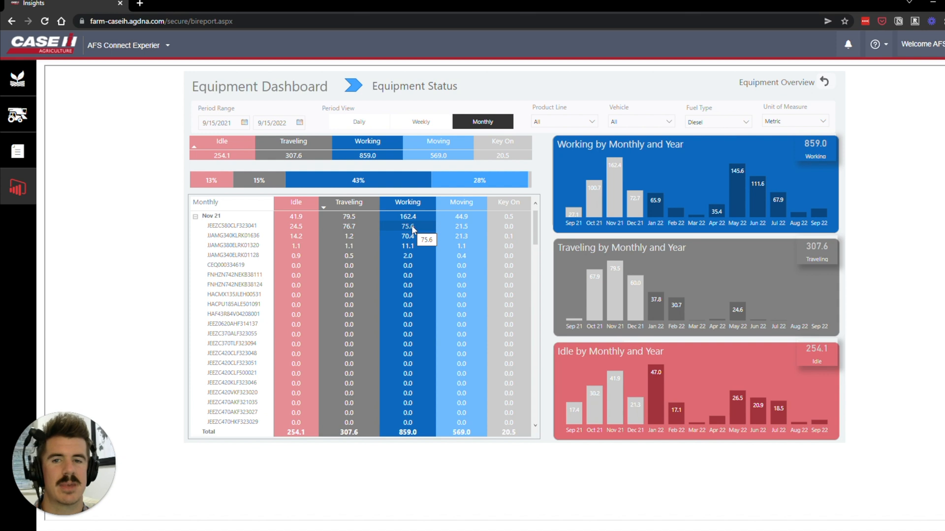
pyautogui.moveTo(349, 228)
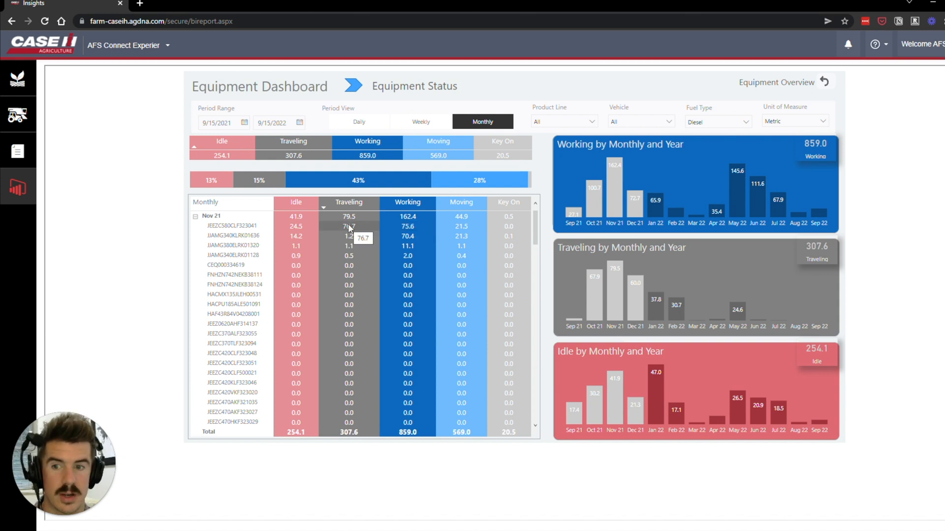
pyautogui.click(233, 226)
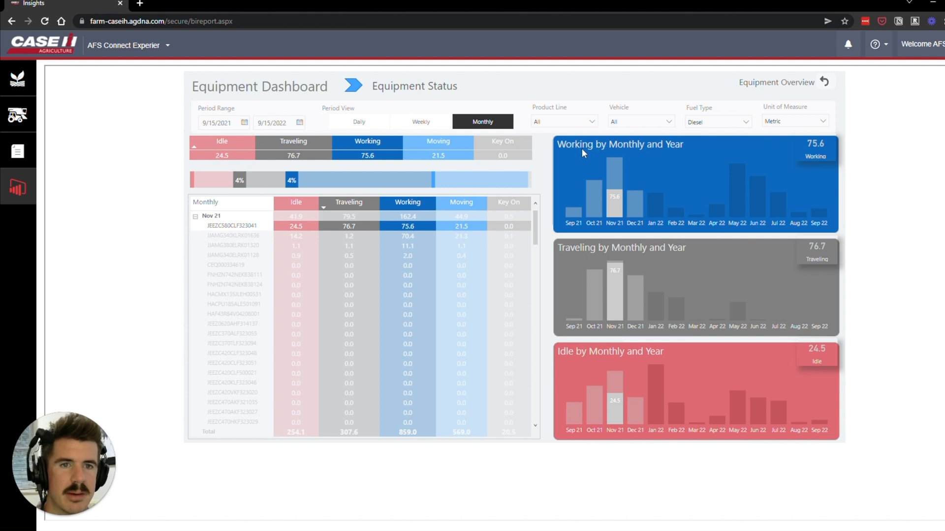
pyautogui.moveTo(578, 353)
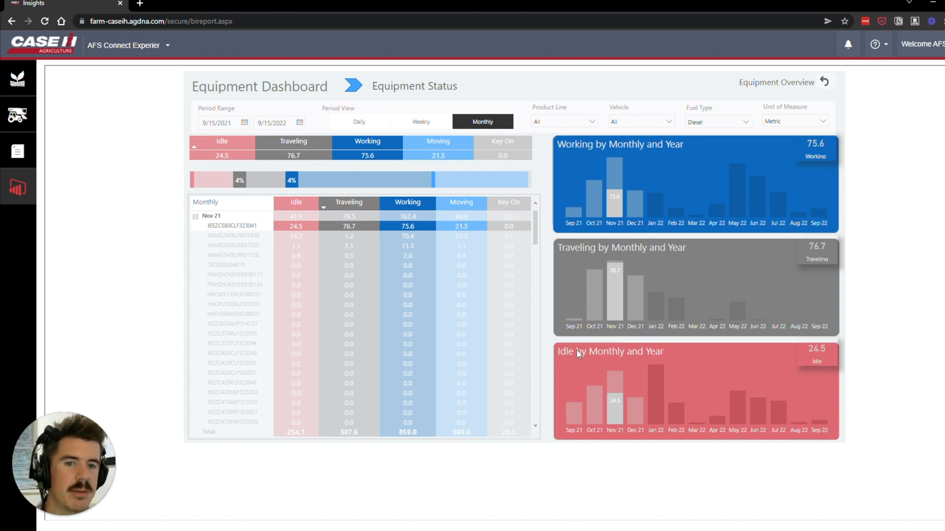
pyautogui.moveTo(566, 366)
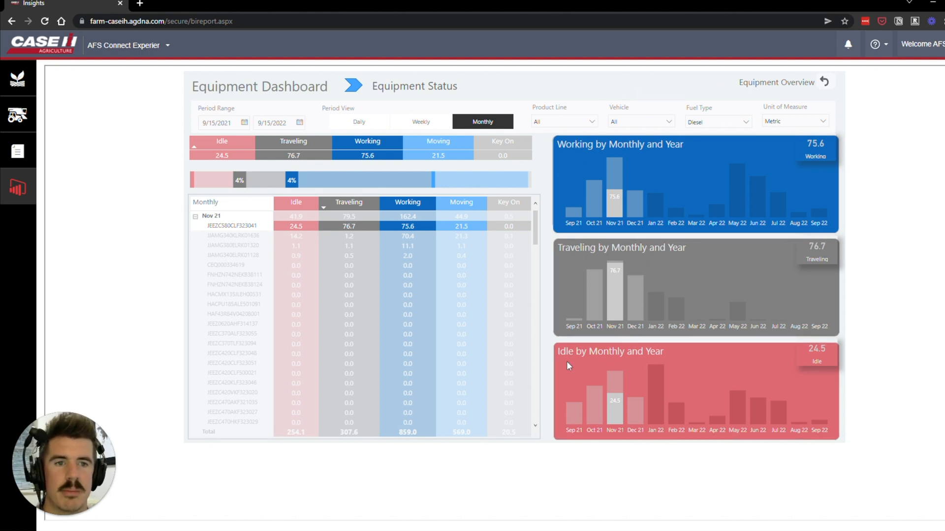
pyautogui.moveTo(588, 172)
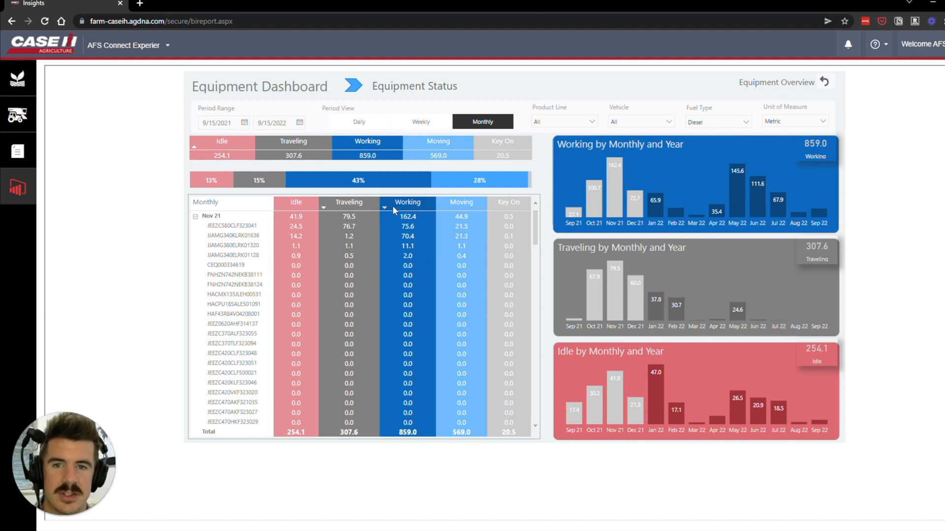
pyautogui.moveTo(441, 210)
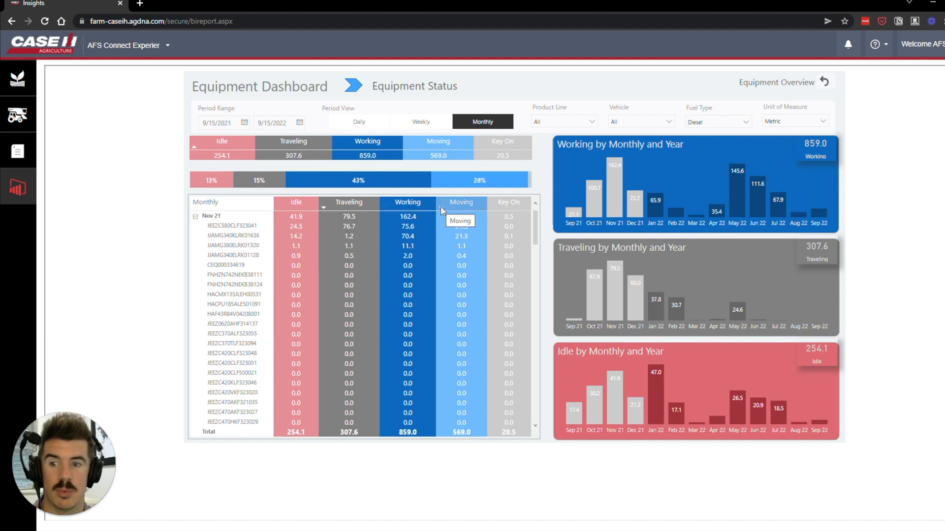
# Go back to Equipment Overview and set the Period View to Weekly.
pyautogui.click(776, 82)
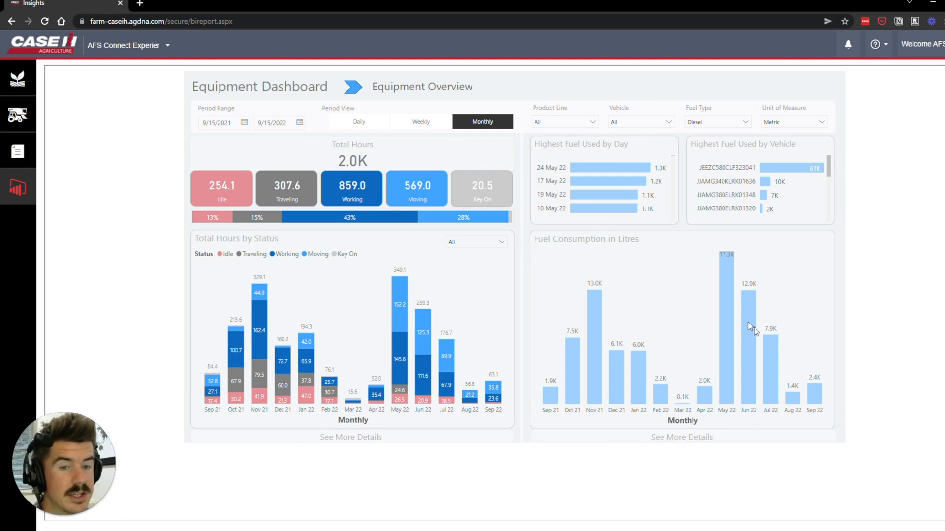
pyautogui.moveTo(599, 168)
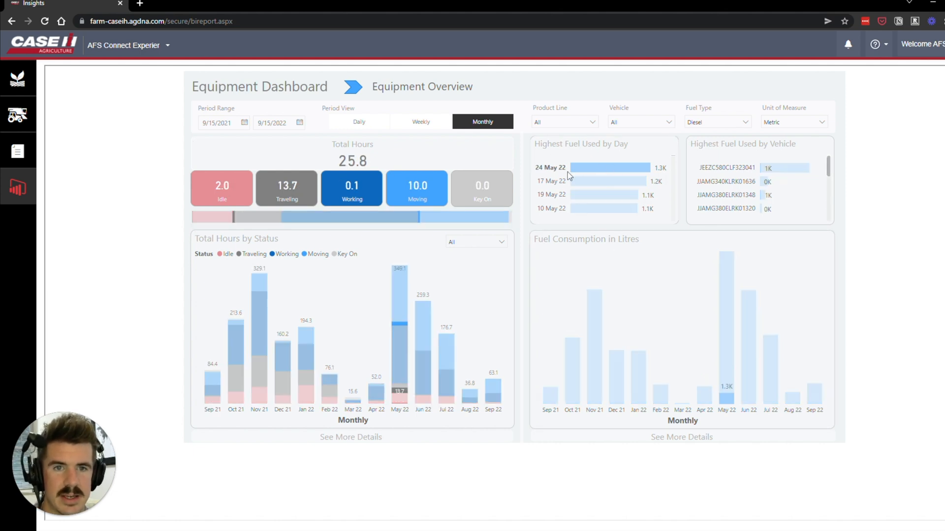
pyautogui.moveTo(633, 171)
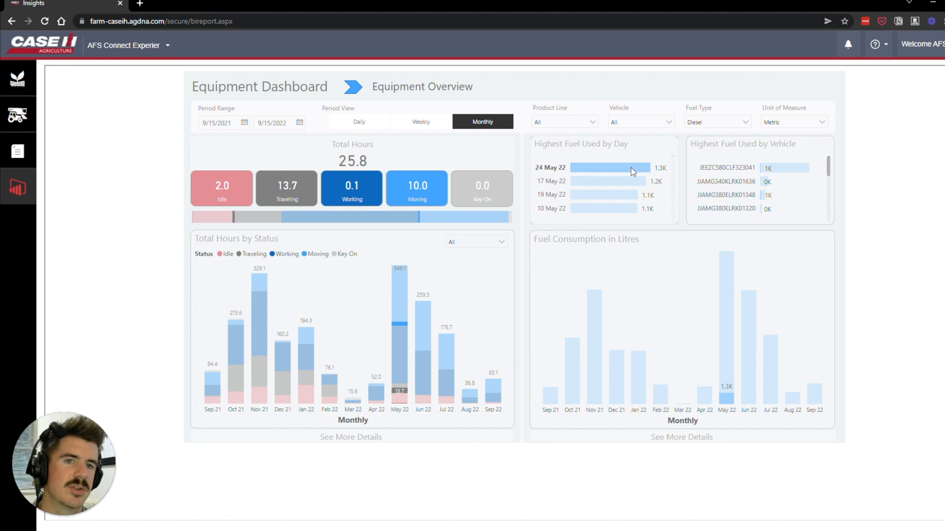
pyautogui.moveTo(596, 154)
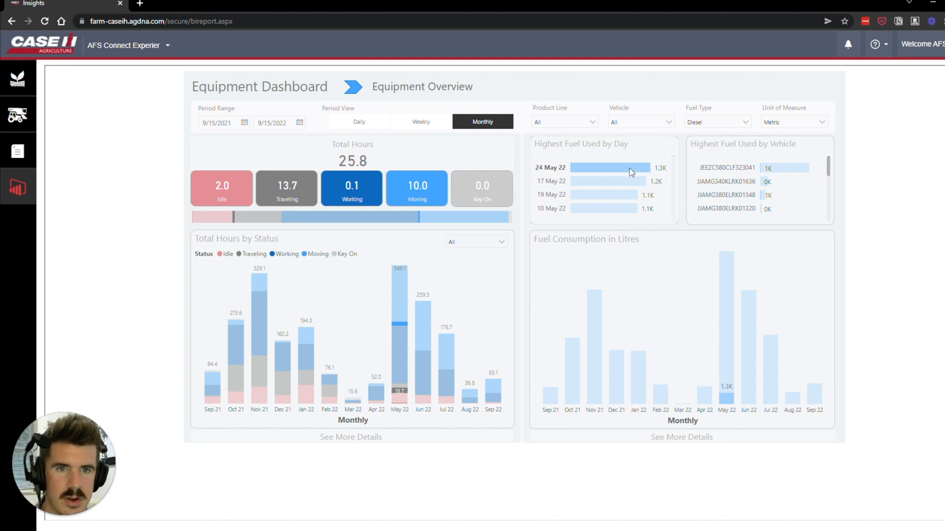
pyautogui.moveTo(356, 168)
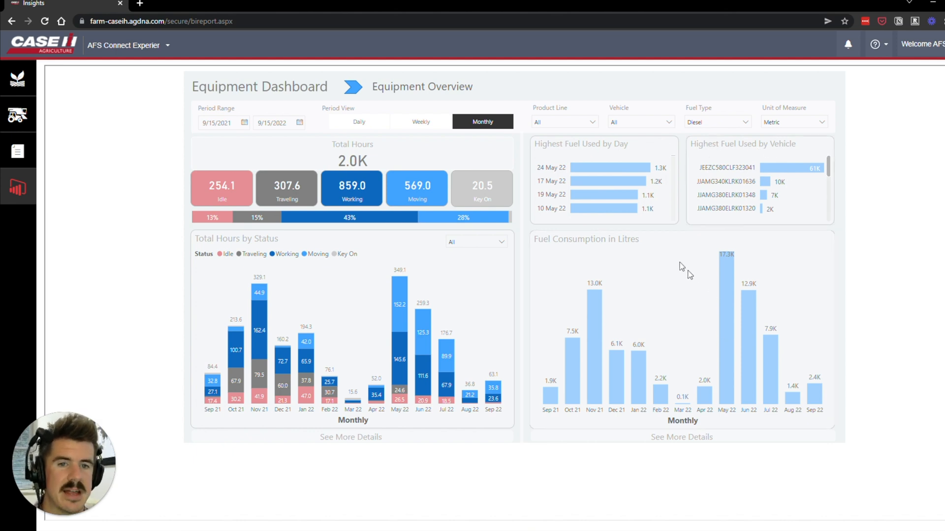
pyautogui.moveTo(663, 424)
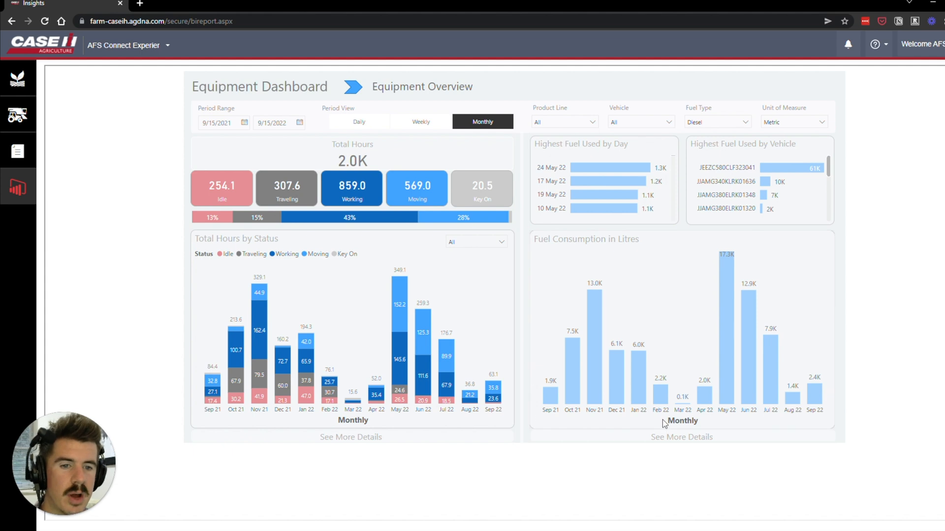
pyautogui.click(420, 122)
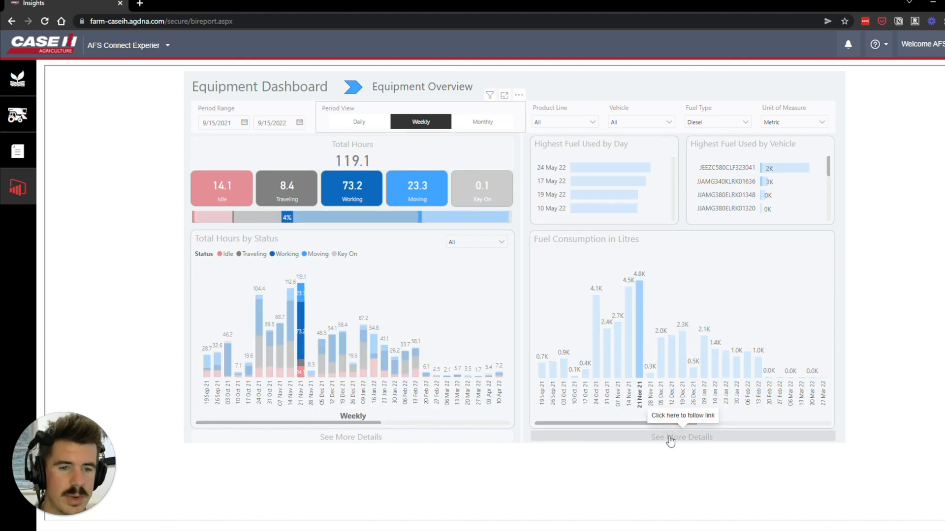
# Open fuel details, sort by engine hours, expand 22 May tractors and filter to the first tractor.
pyautogui.click(681, 437)
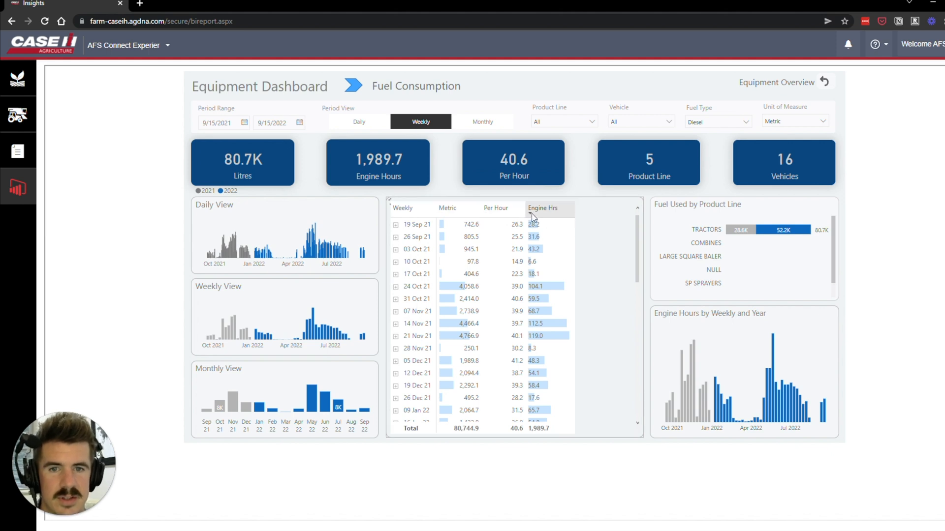
pyautogui.click(541, 207)
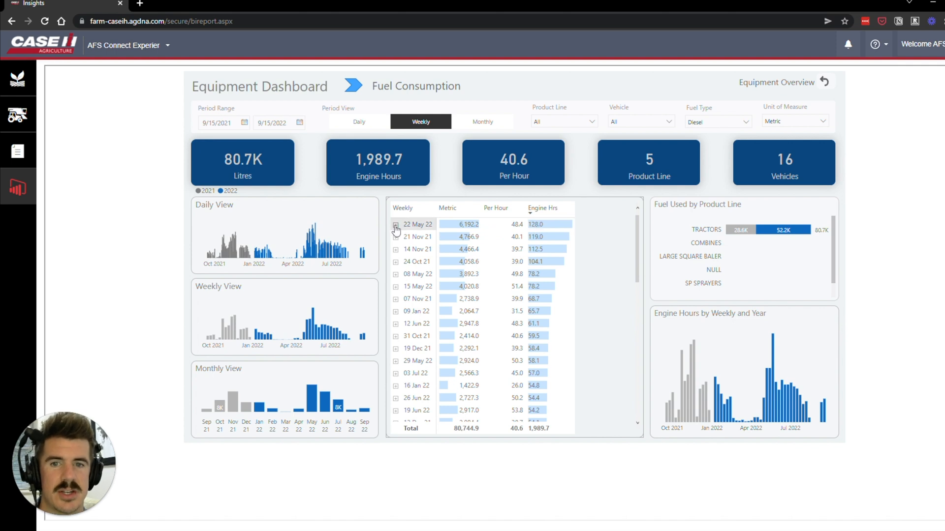
pyautogui.moveTo(406, 234)
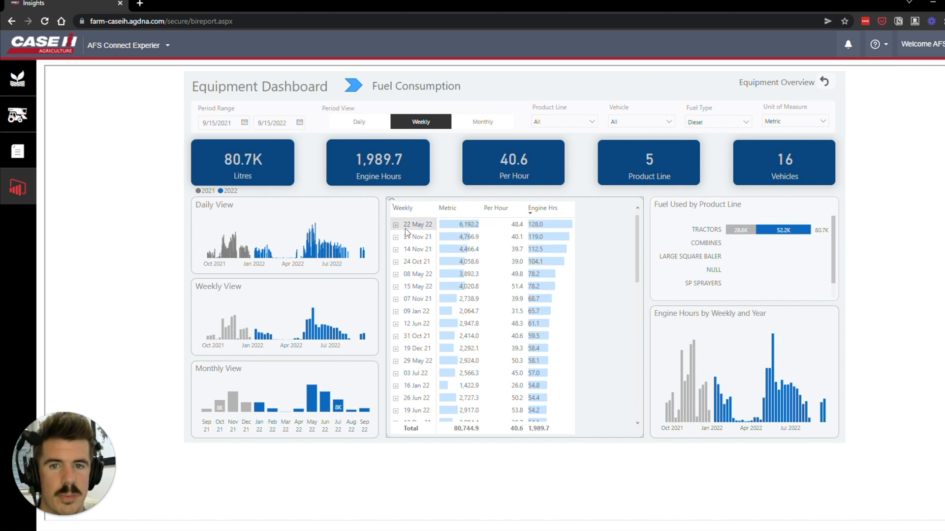
pyautogui.click(395, 225)
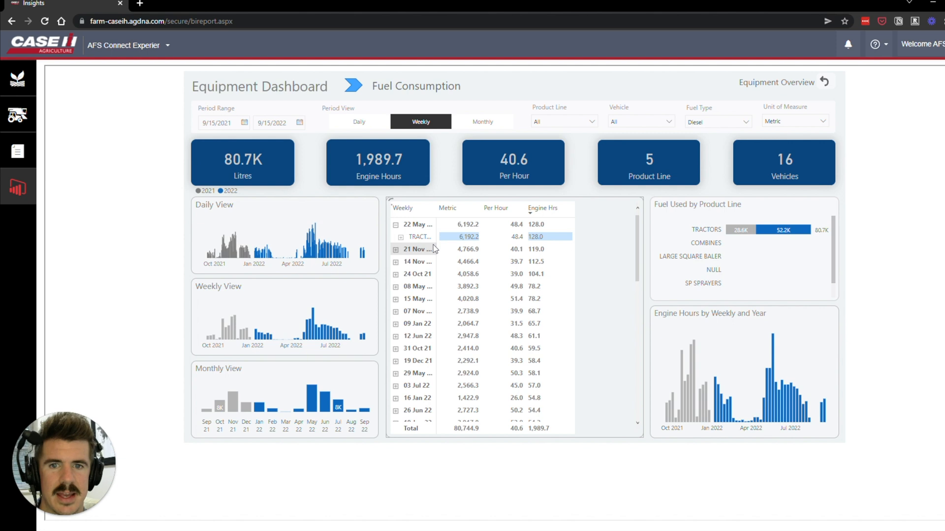
pyautogui.click(400, 236)
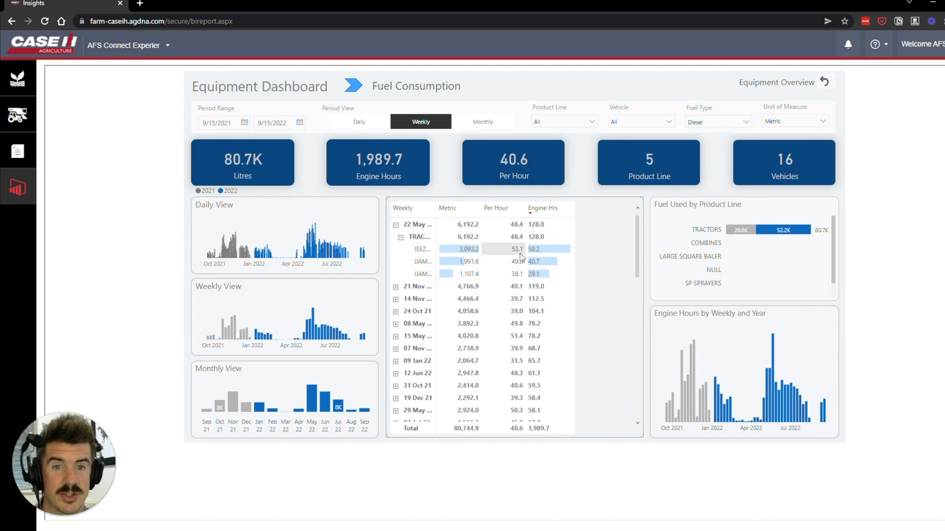
pyautogui.moveTo(422, 249)
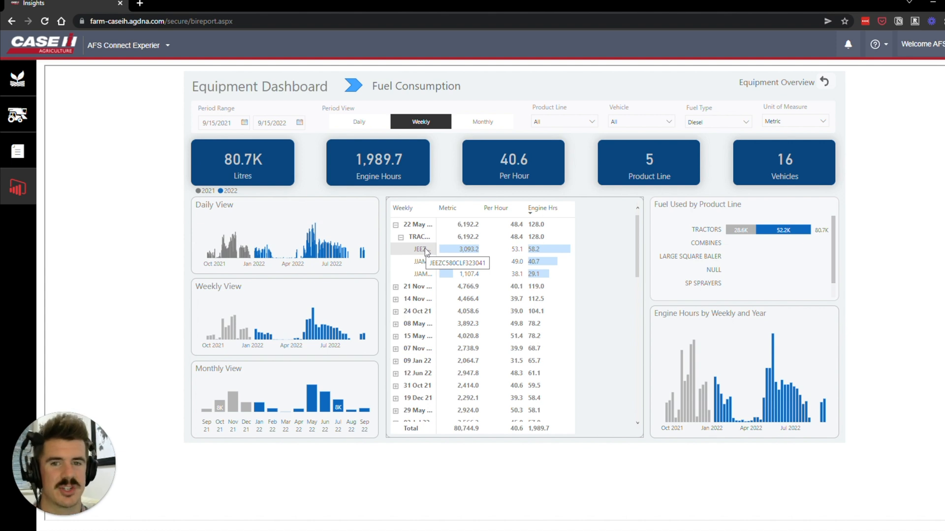
pyautogui.moveTo(467, 255)
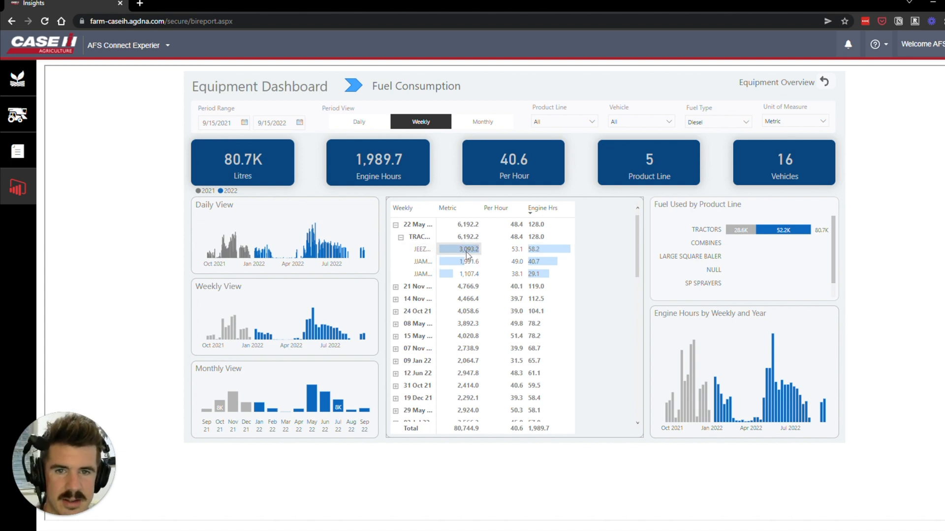
pyautogui.click(467, 248)
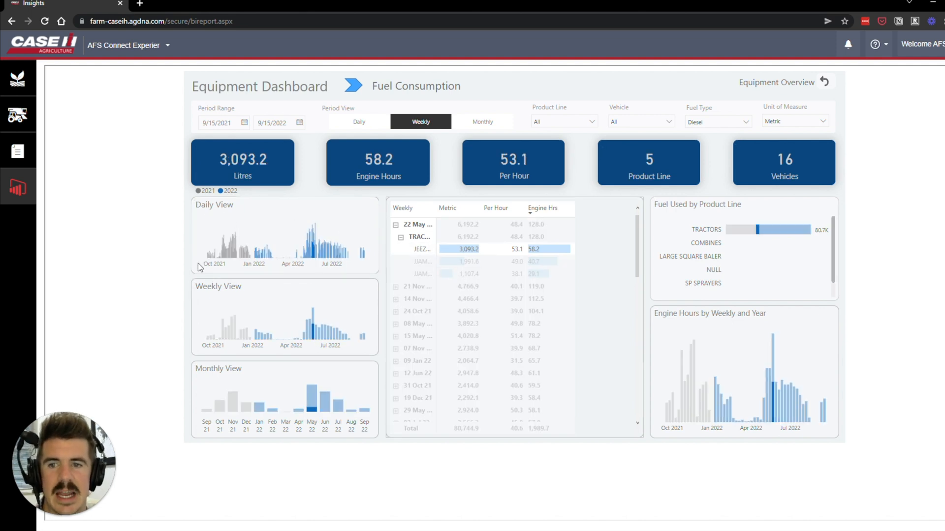
pyautogui.moveTo(743, 264)
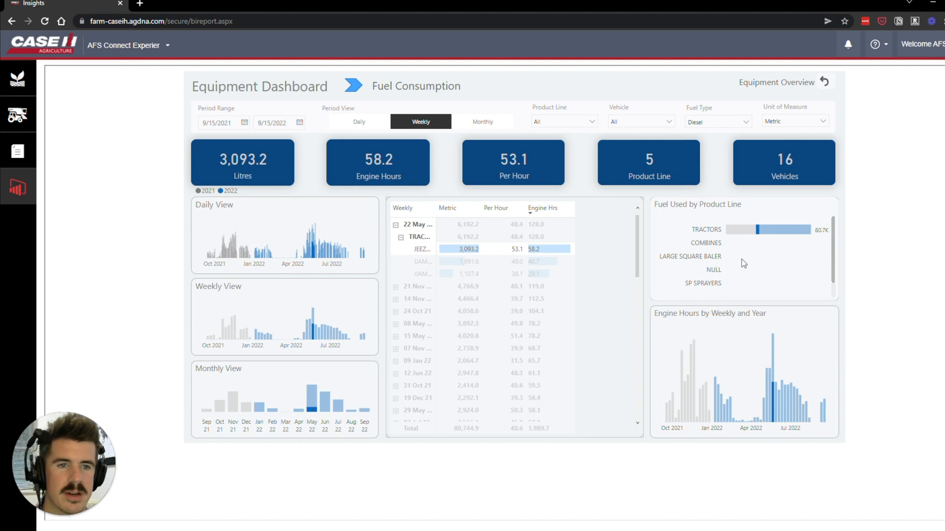
pyautogui.moveTo(743, 263)
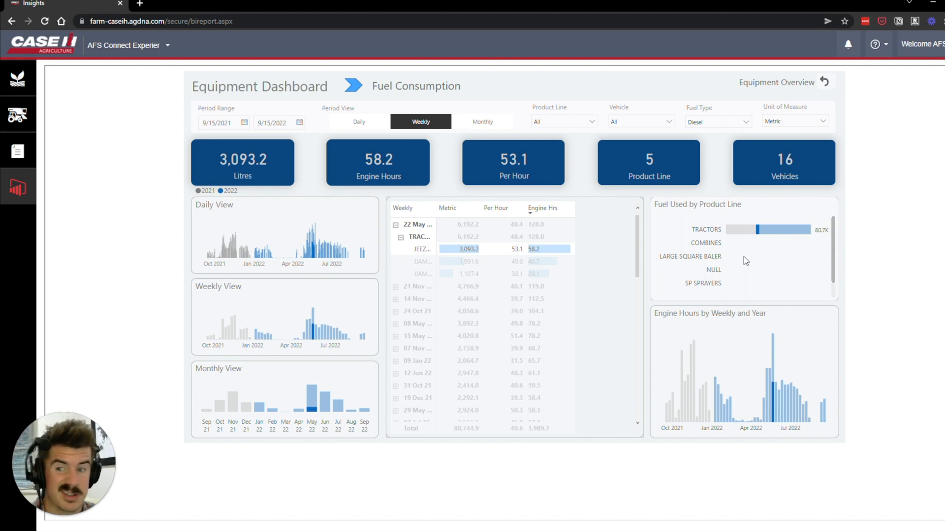
pyautogui.moveTo(698, 243)
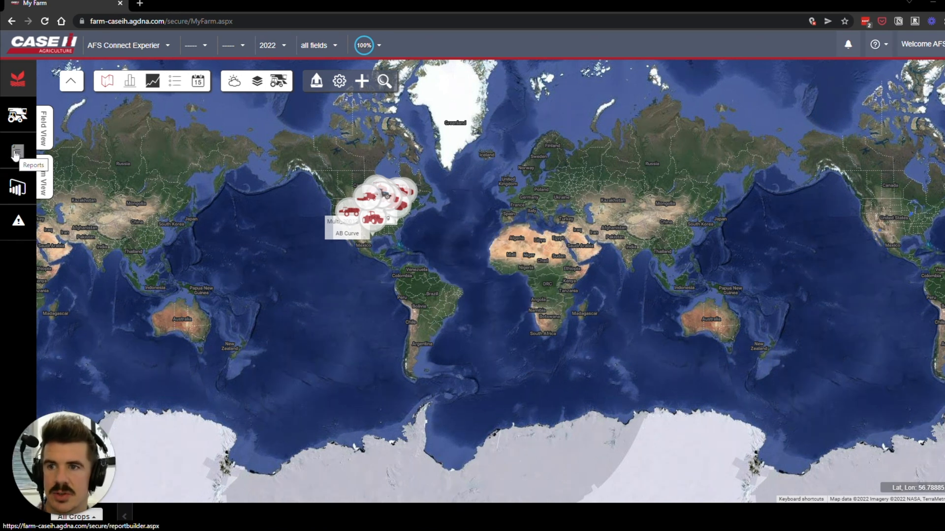
# Open Report Builder and choose the Fleet/Machine report type.
pyautogui.click(16, 150)
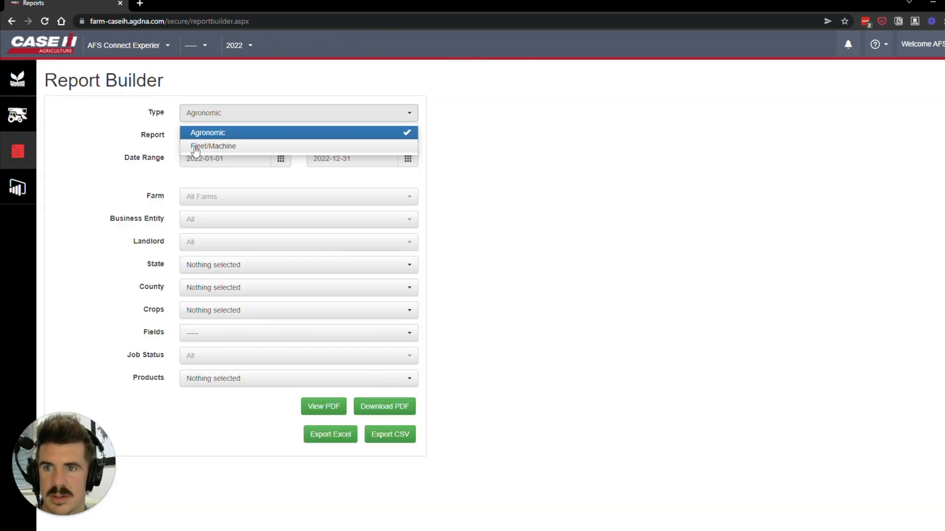
pyautogui.click(212, 146)
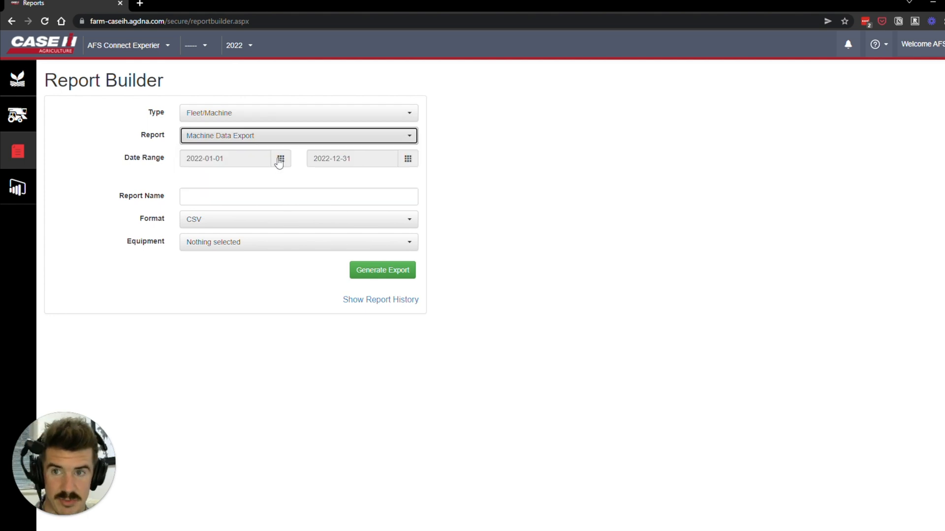
pyautogui.moveTo(275, 158)
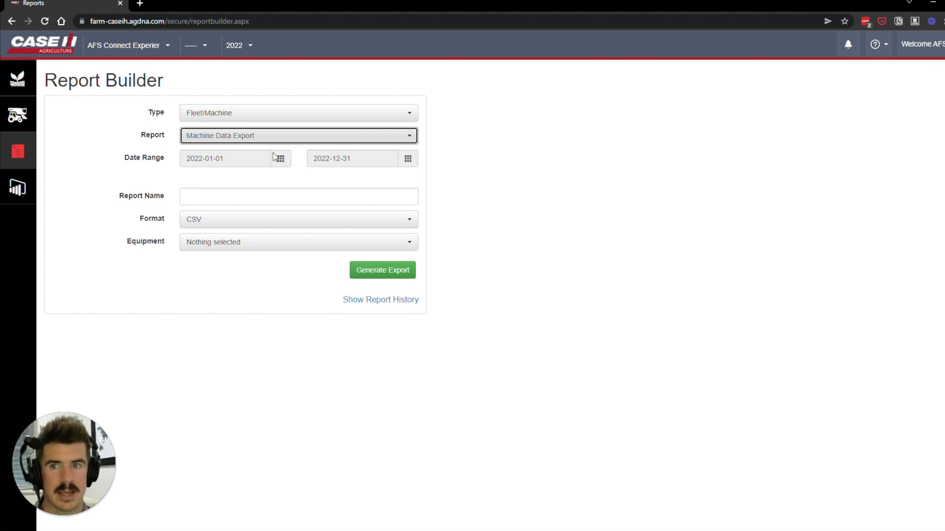
# Name the export whatistimmydoing4 and keep the CSV format.
pyautogui.click(298, 197)
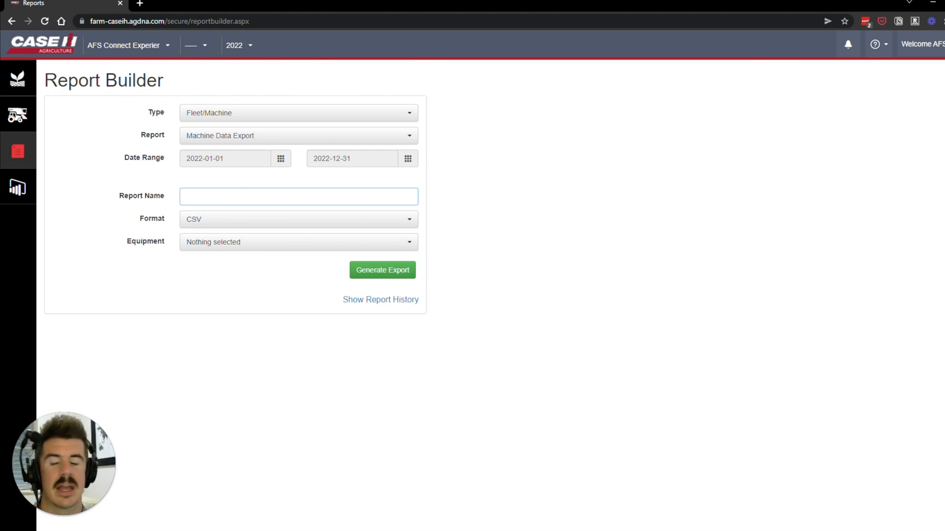
pyautogui.click(298, 197)
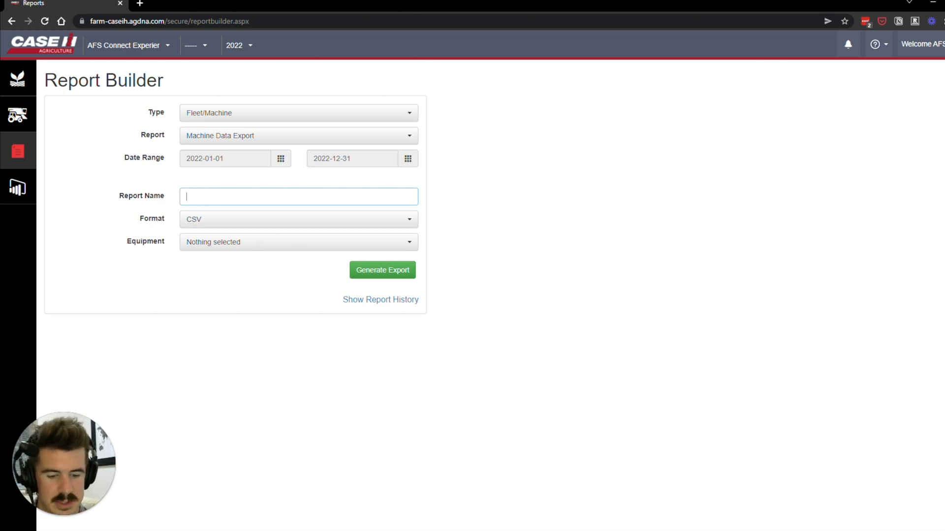
pyautogui.write('whatis')
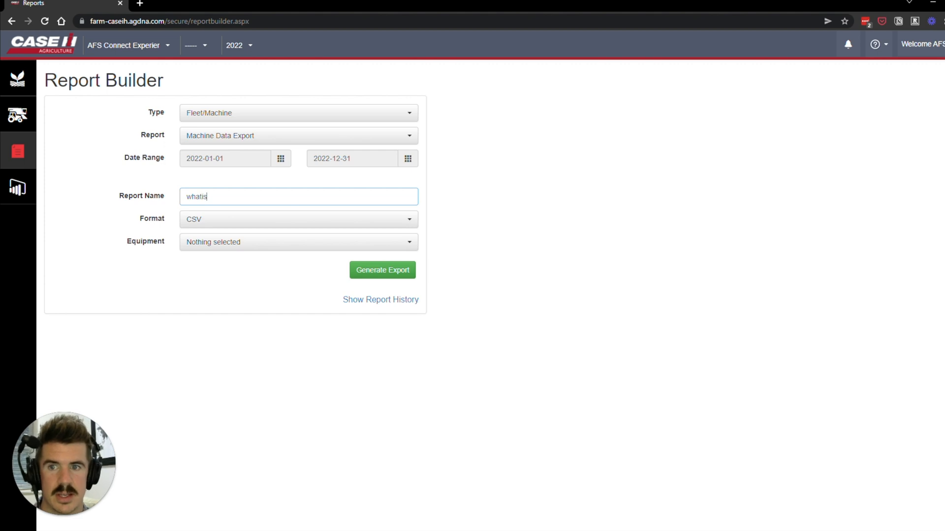
pyautogui.write('immydoing4')
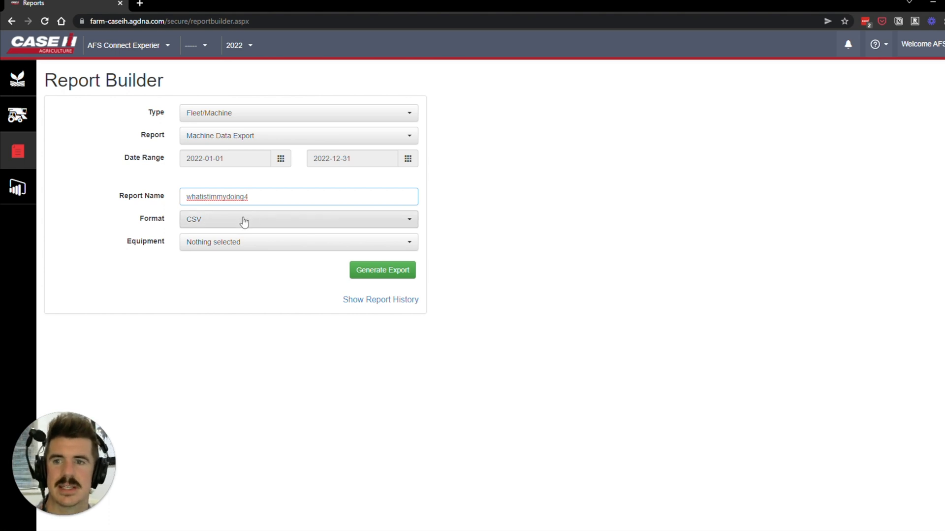
pyautogui.click(297, 219)
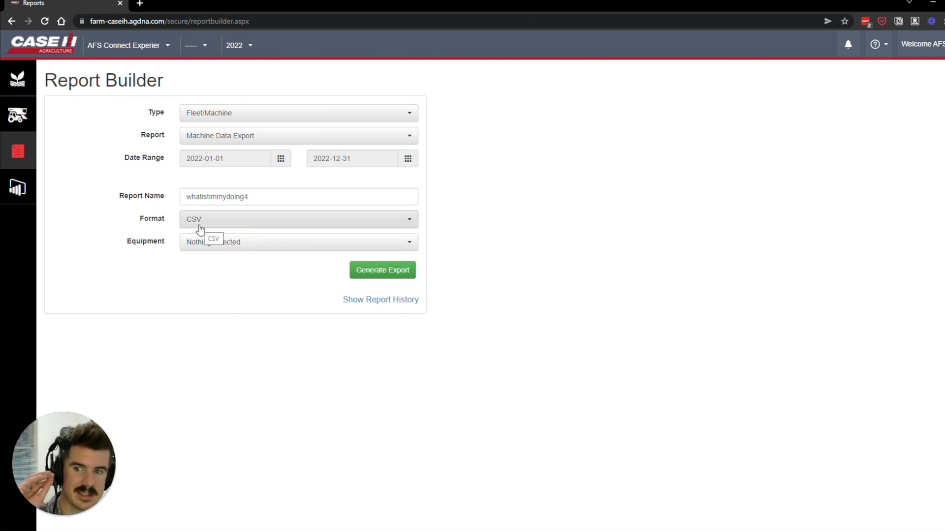
# Open the Equipment list and scroll to machine JEEZC580CLF323041.
pyautogui.click(298, 242)
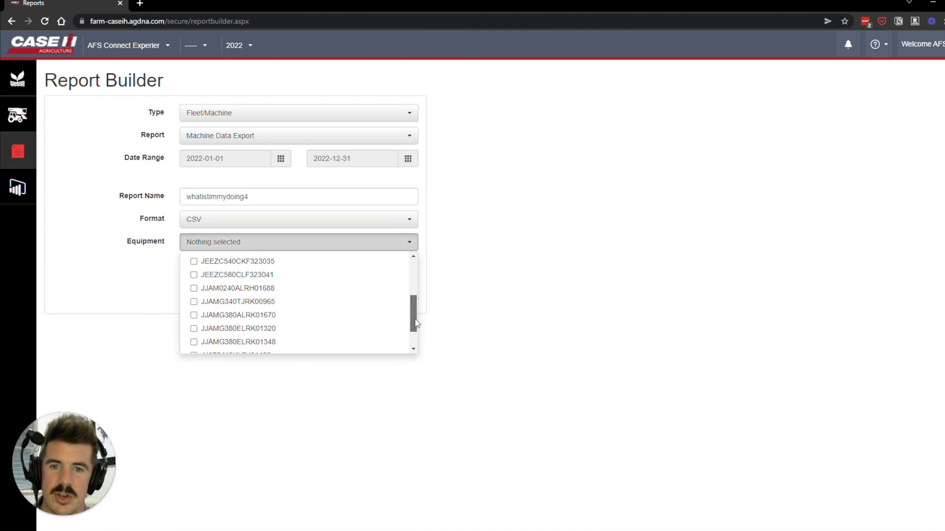
pyautogui.scroll(-3)
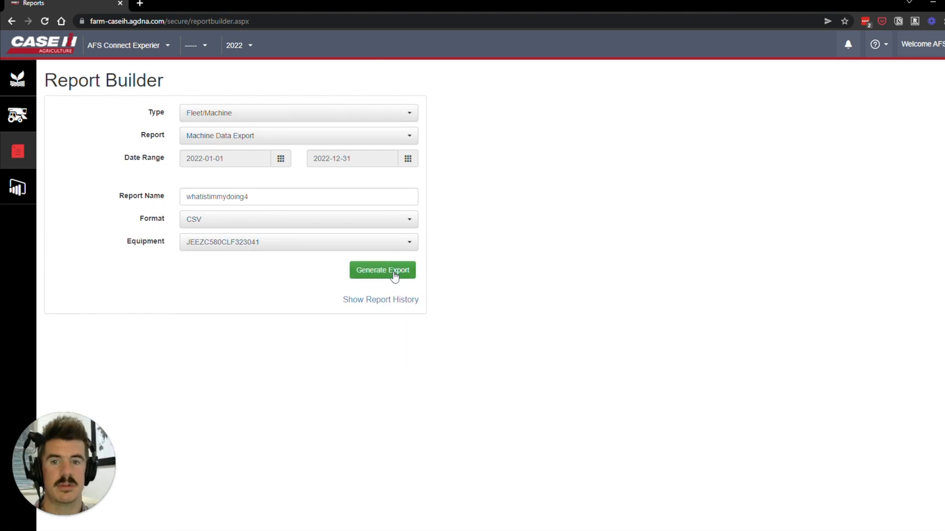
# Generate the machine data export and acknowledge the 'export is not ready yet' alert.
pyautogui.click(382, 270)
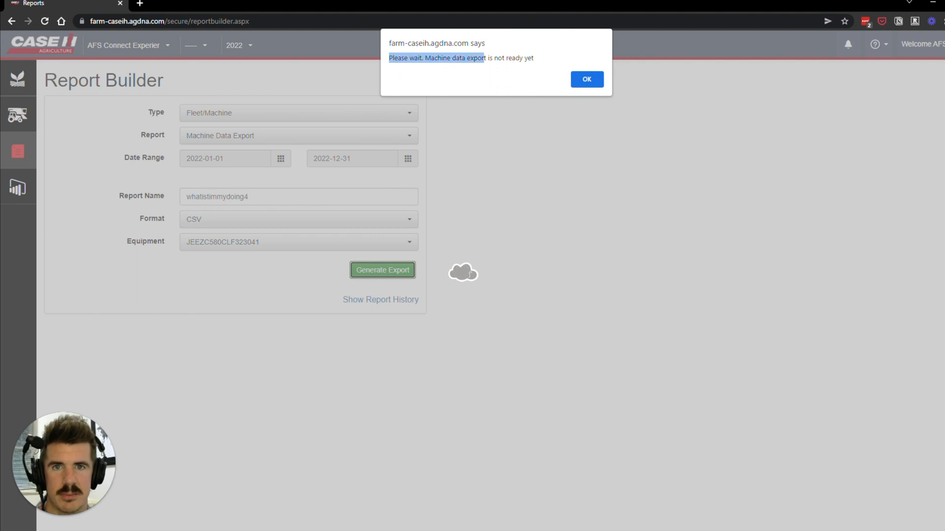
pyautogui.click(585, 79)
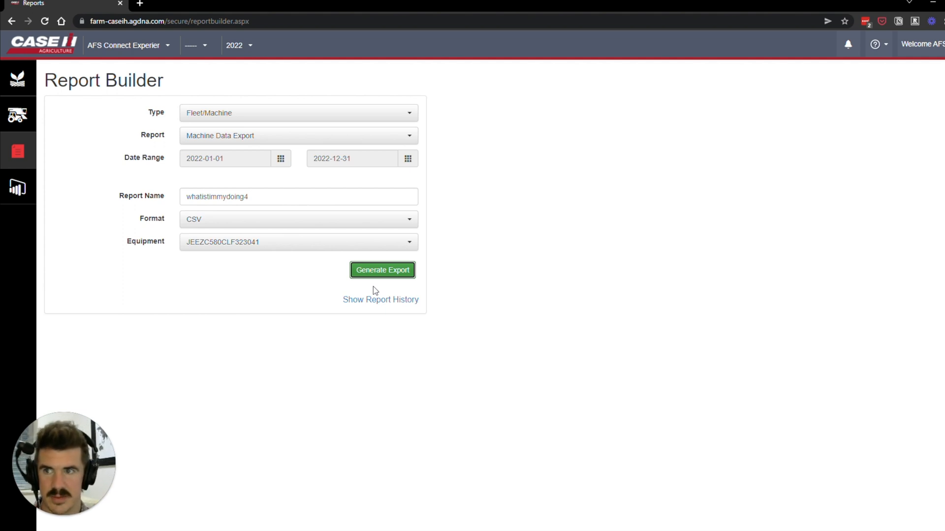
pyautogui.moveTo(353, 296)
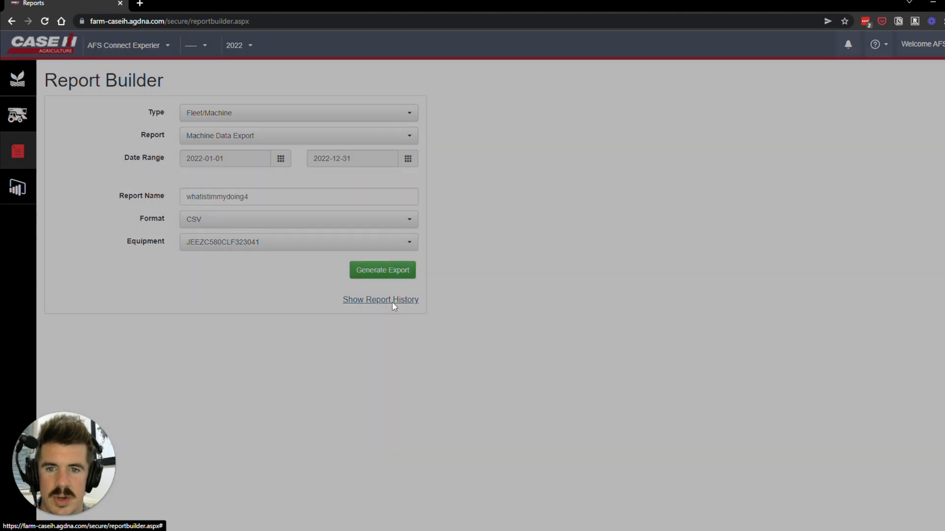
# From the report history, download the successfully completed Whatistimmydoing export.
pyautogui.click(380, 300)
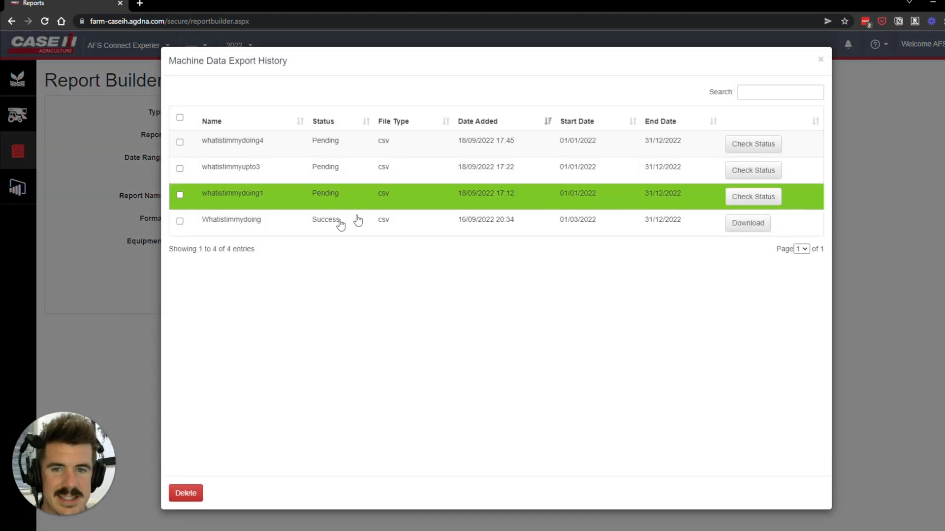
pyautogui.moveTo(332, 226)
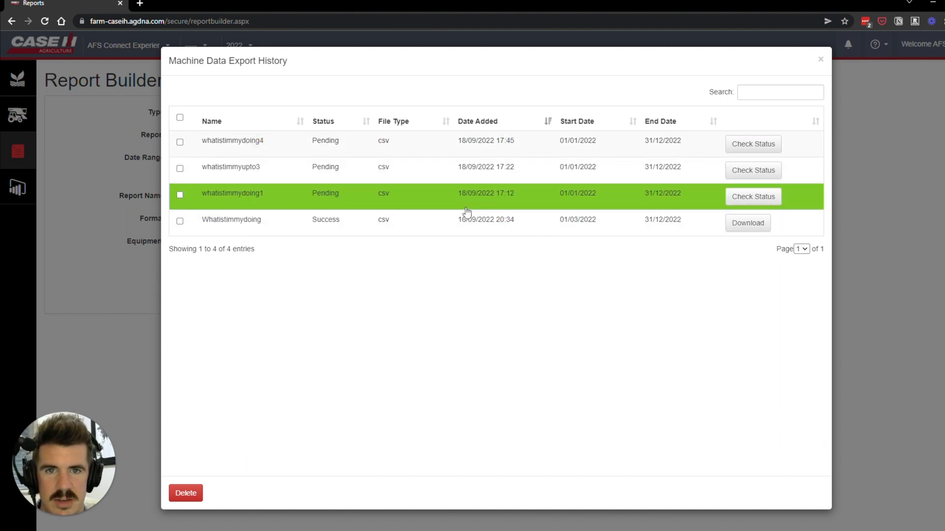
pyautogui.moveTo(630, 226)
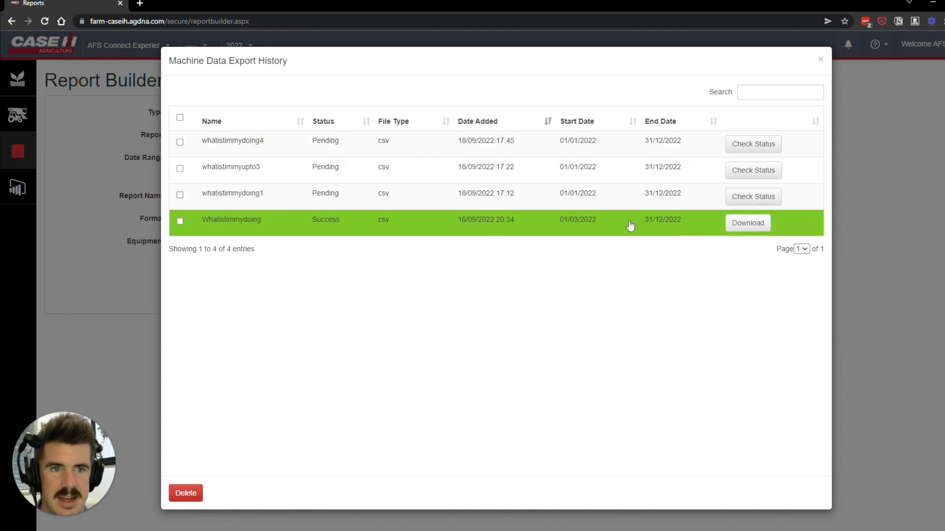
pyautogui.click(747, 224)
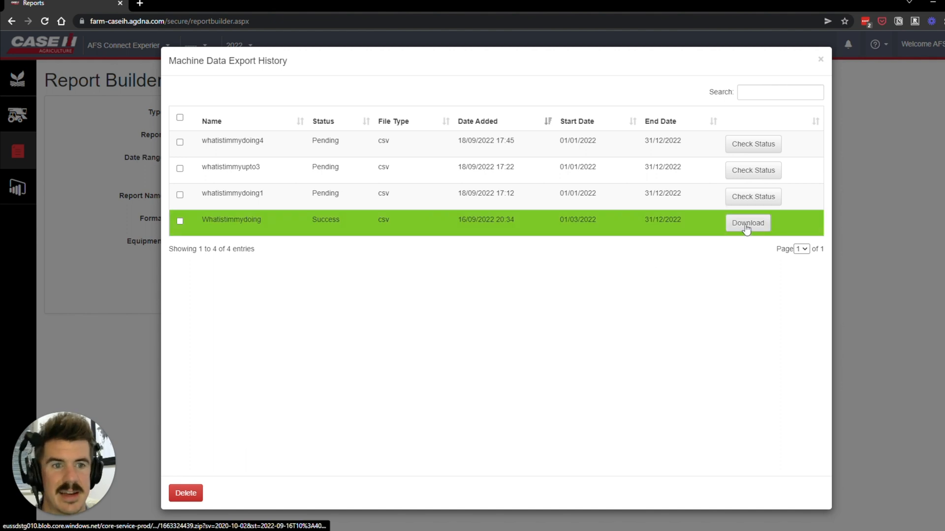
pyautogui.click(747, 223)
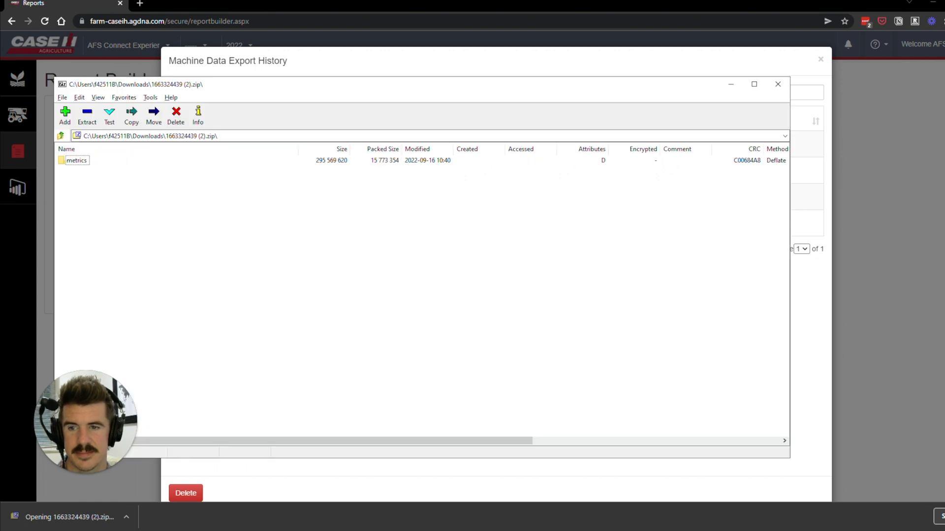
# Inspect the CSV in the archive's metrics folder in 7-Zip, then close the archive.
pyautogui.doubleClick(77, 160)
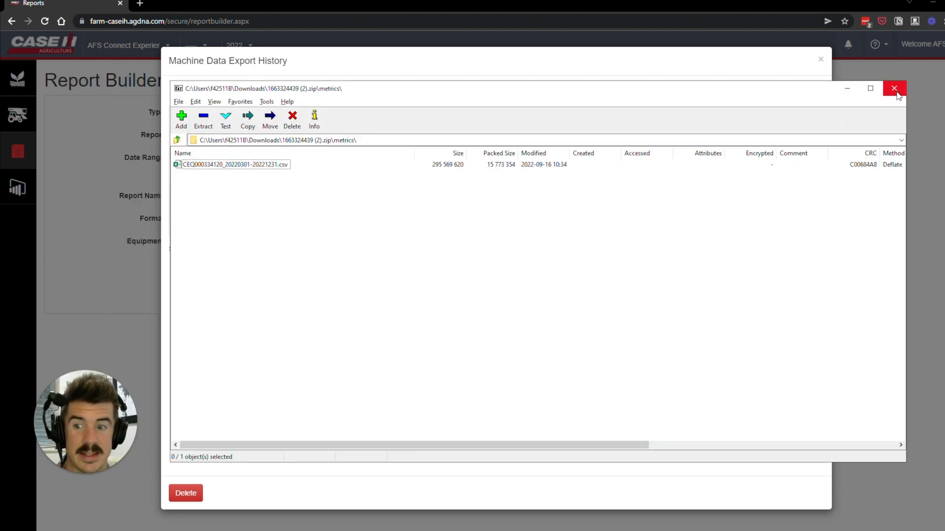
pyautogui.click(895, 88)
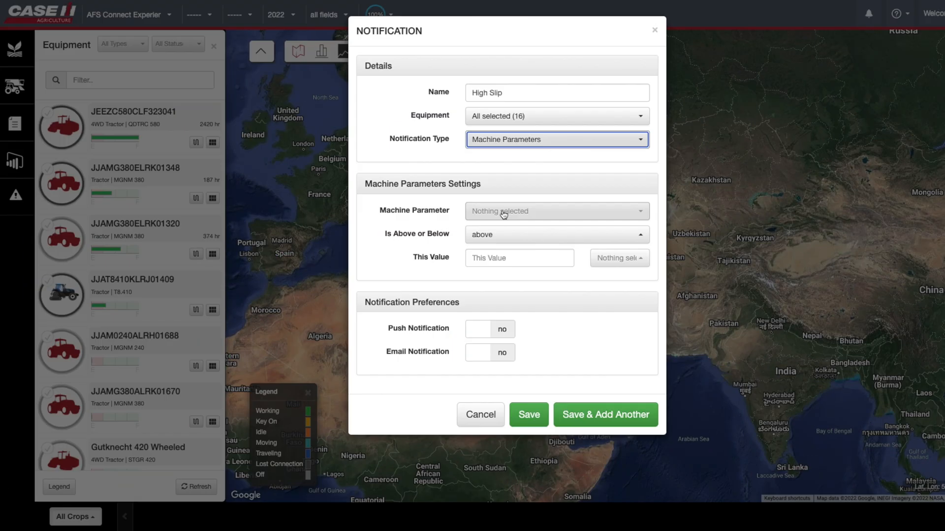
# Set the High Slip notification to Wheel Slip above 10 % with push notifications enabled.
pyautogui.click(554, 210)
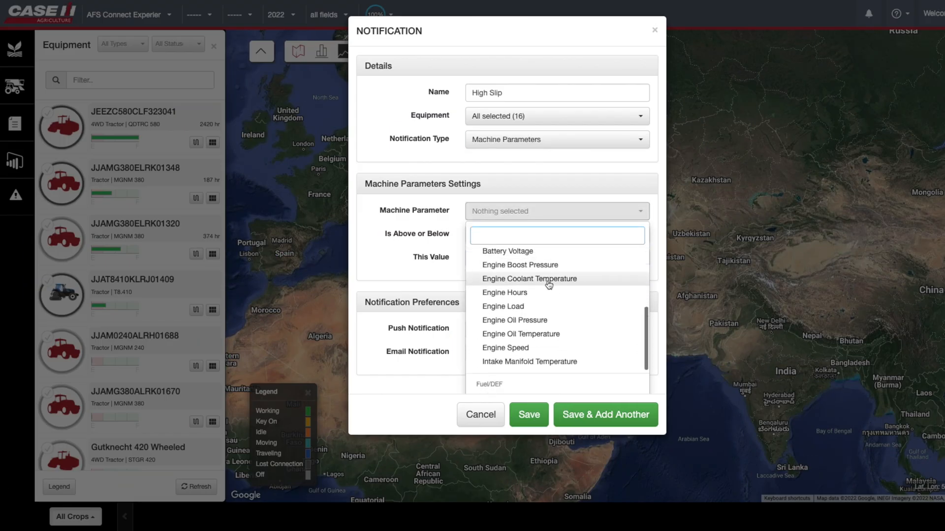
pyautogui.scroll(-3)
pyautogui.write('10')
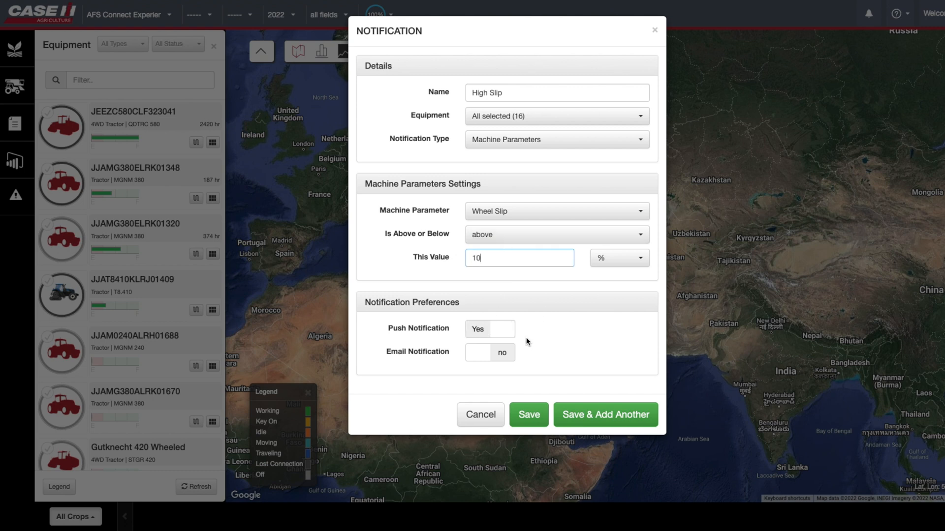
pyautogui.click(554, 138)
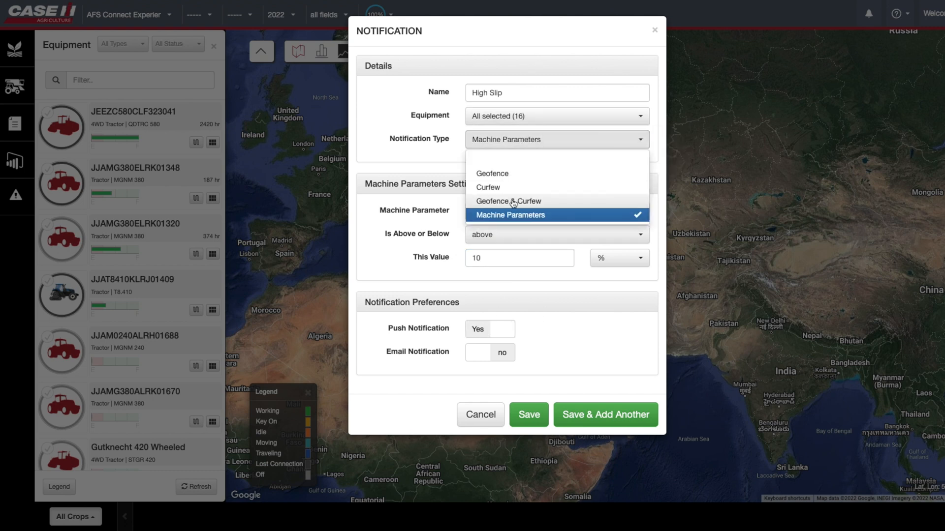